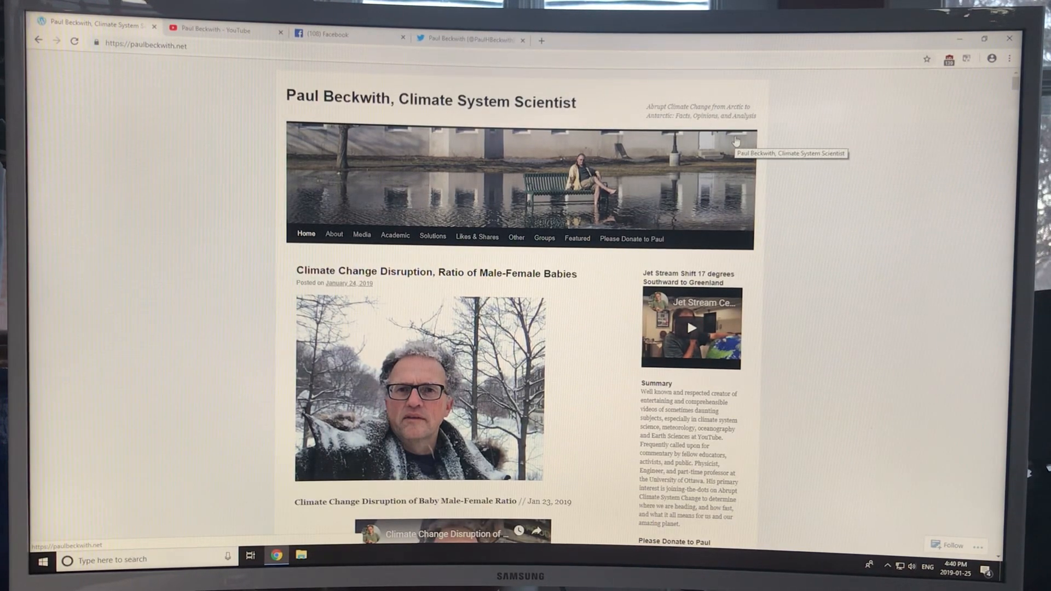
mouse_move(635, 225)
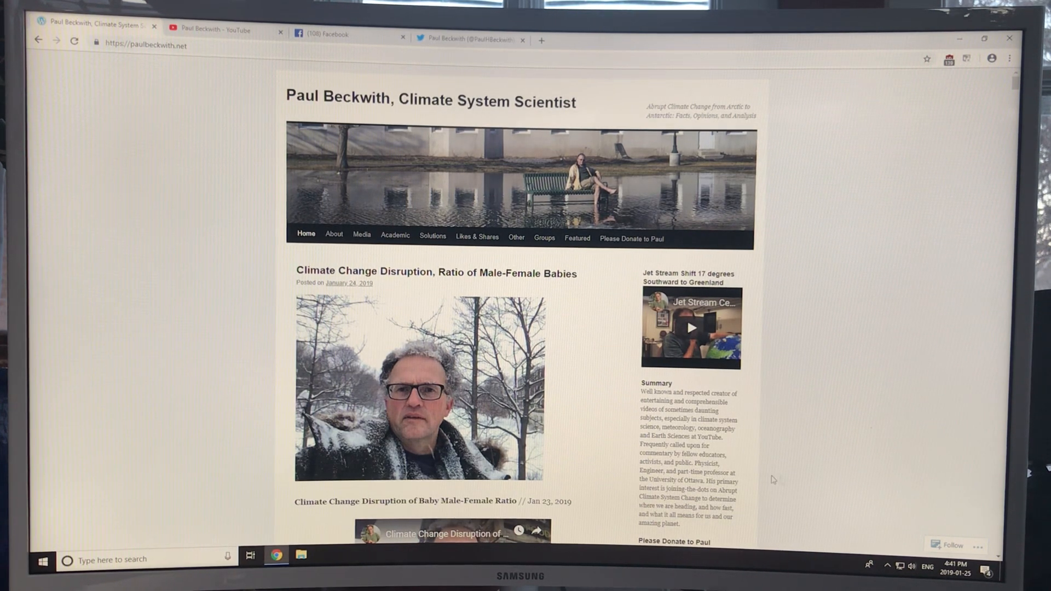
Step: Scroll the Male-Female Babies home post, then expand the Media submenu of video categories
scroll("down", 3)
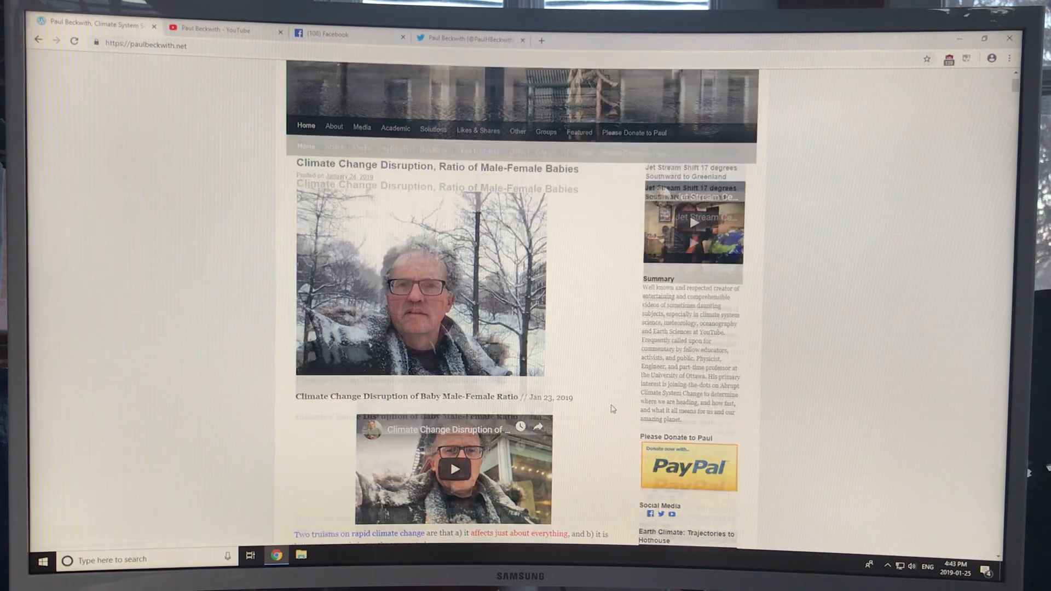
left_click(362, 235)
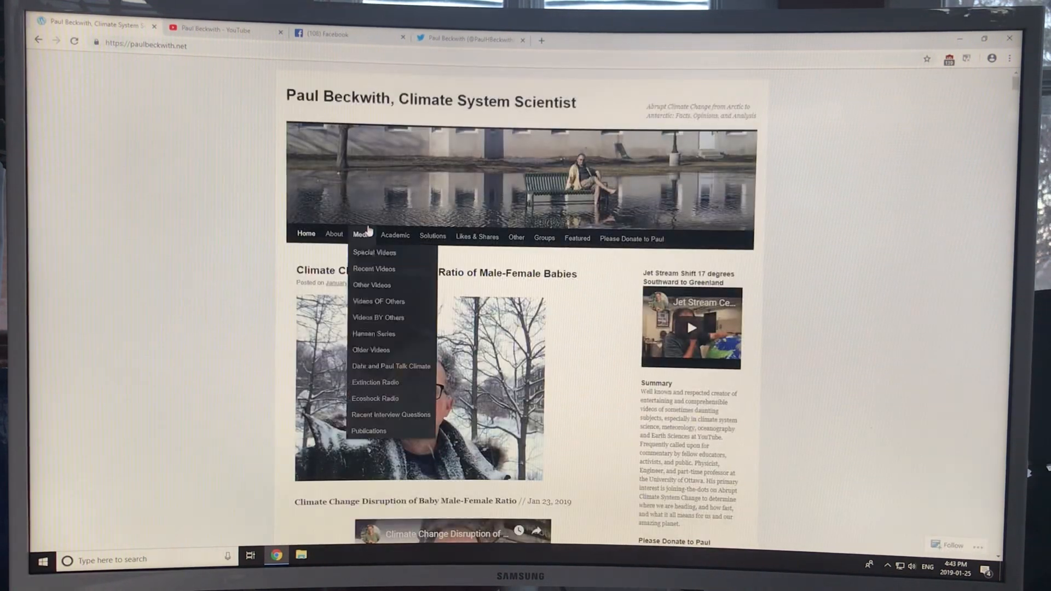
Step: Switch to the Paul Beckwith YouTube channel and show its full Videos uploads grid
left_click(216, 31)
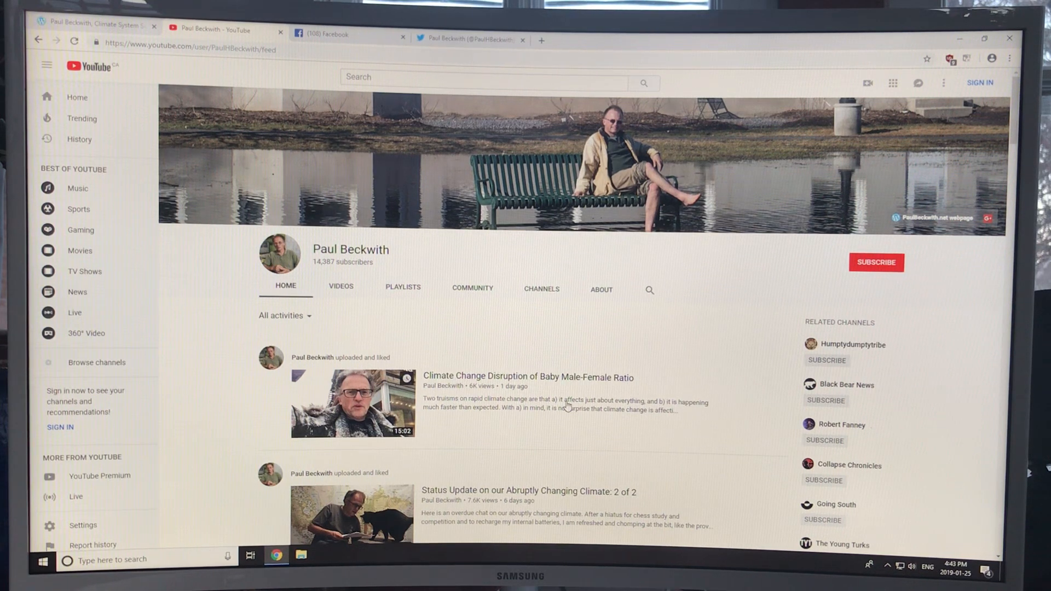
mouse_move(507, 455)
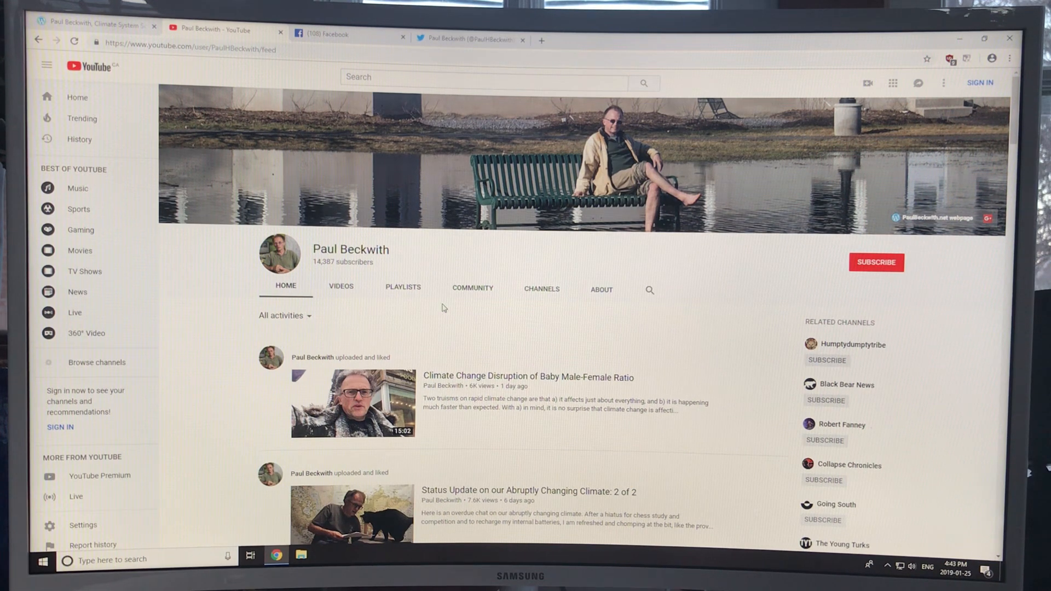
mouse_move(675, 391)
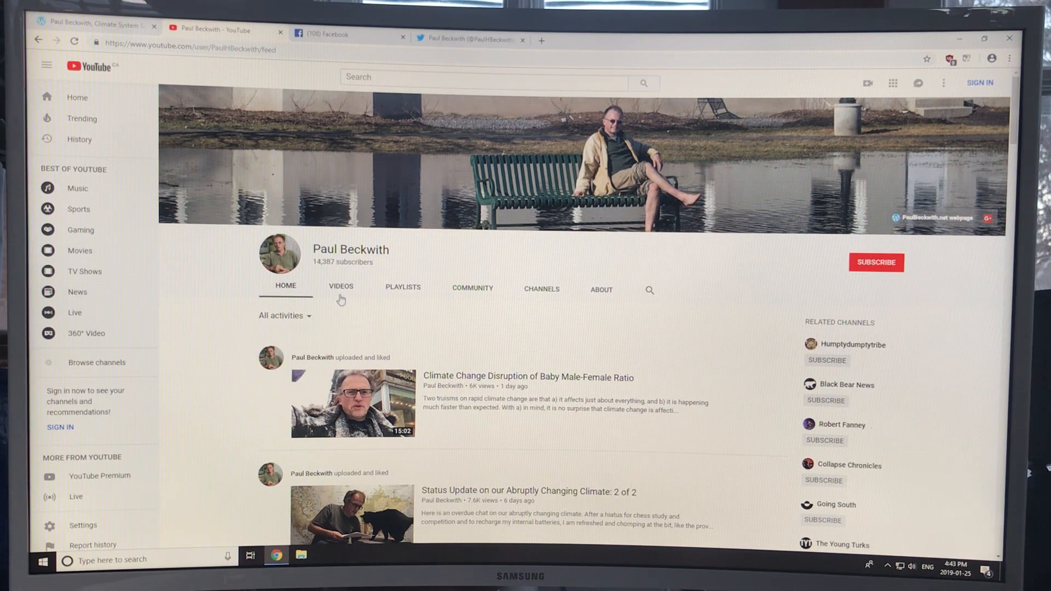
left_click(340, 287)
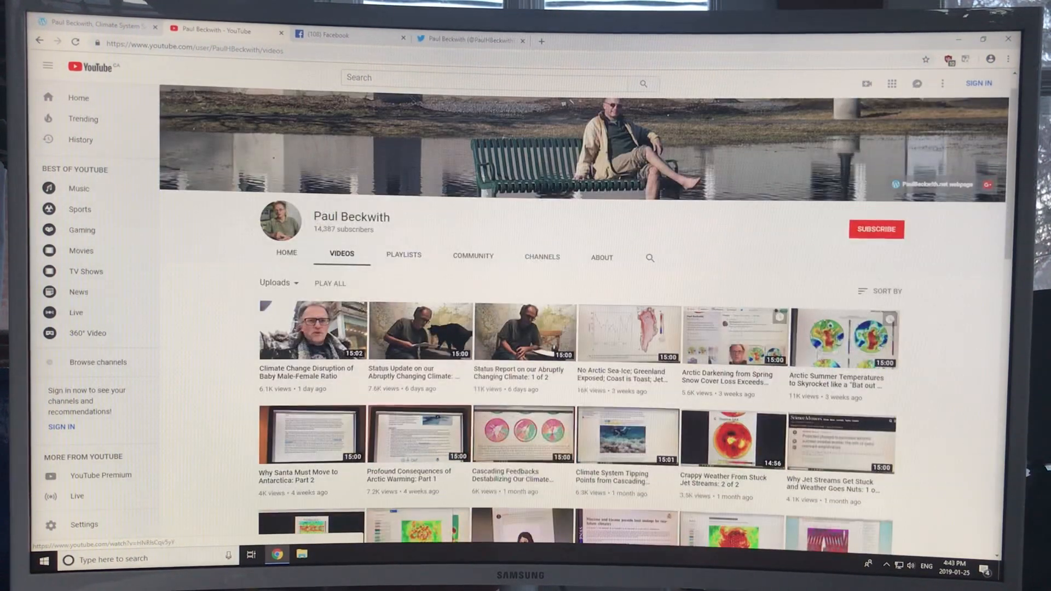
Step: Sort uploads oldest first, then back to newest first, and begin entering 'antarctica' in the channel search
left_click(885, 291)
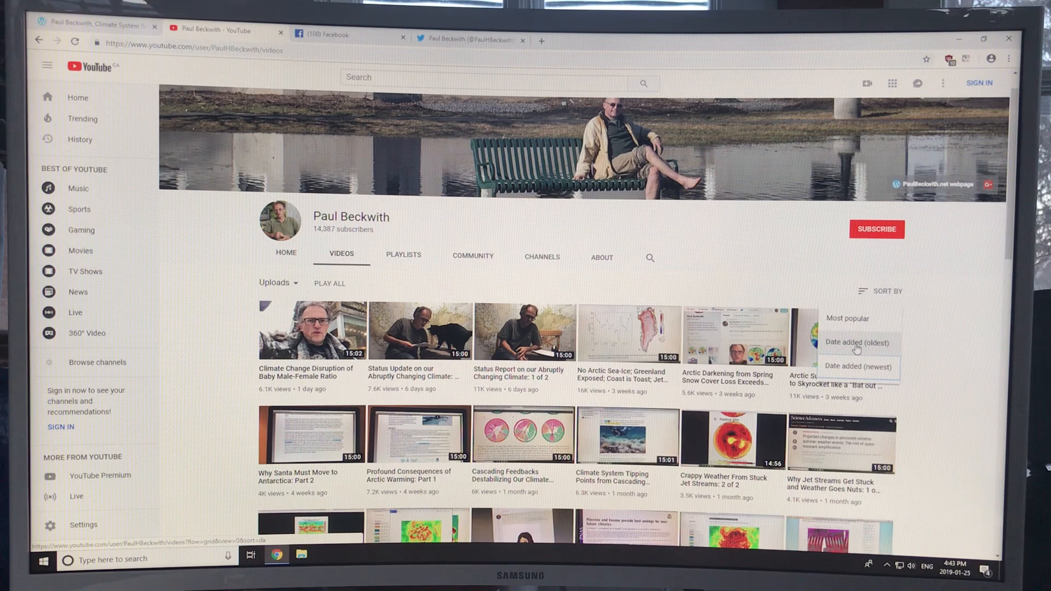
left_click(859, 343)
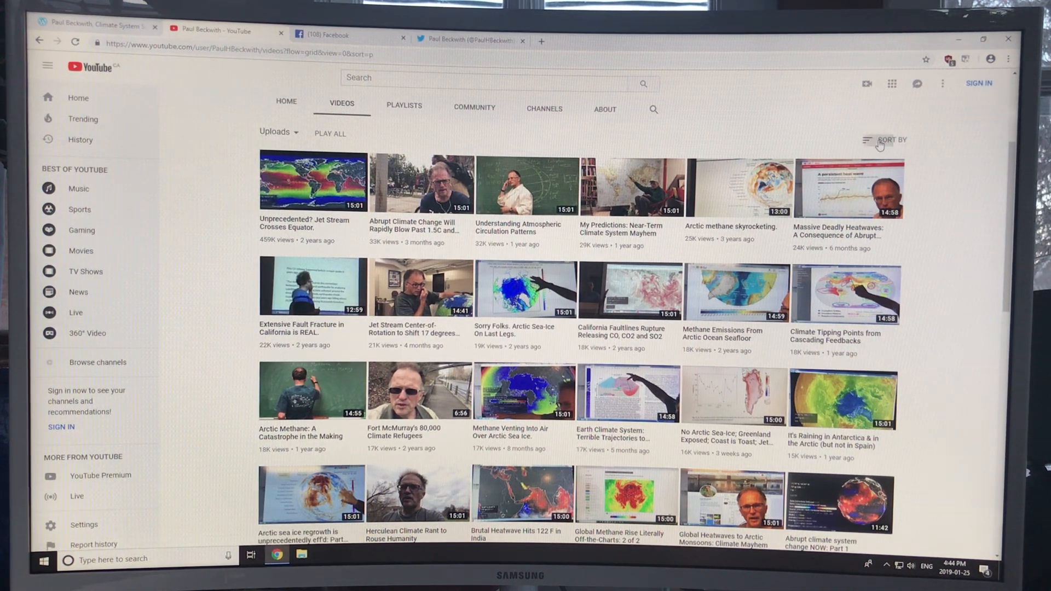
left_click(889, 140)
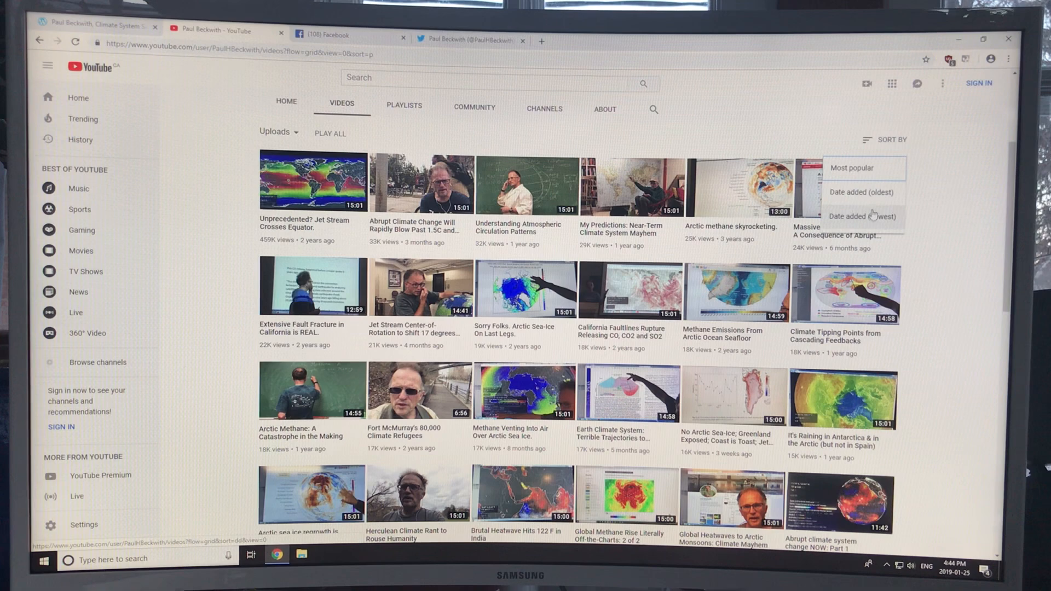
left_click(863, 215)
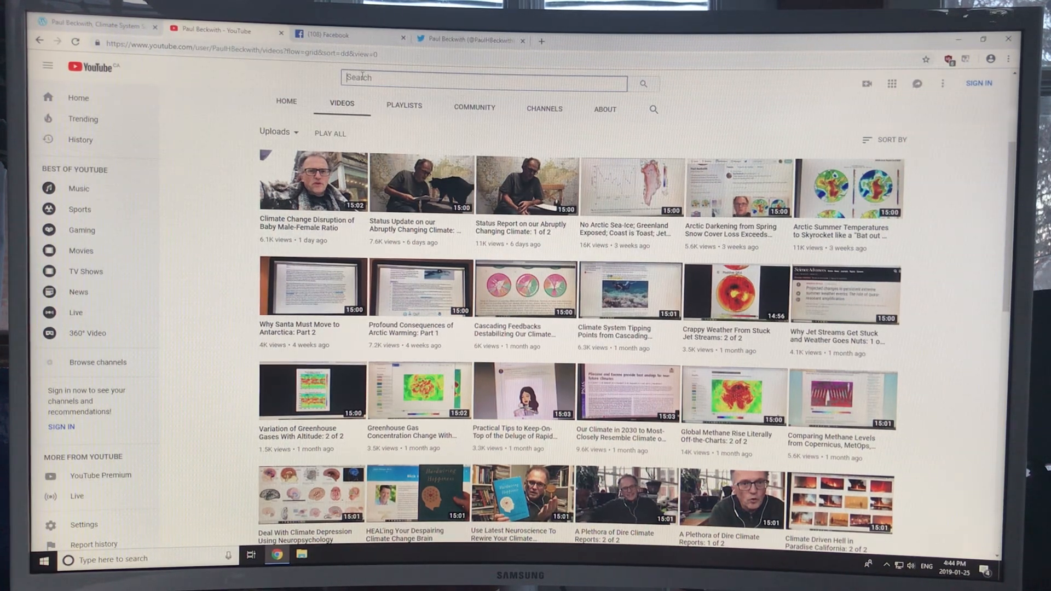
type("a")
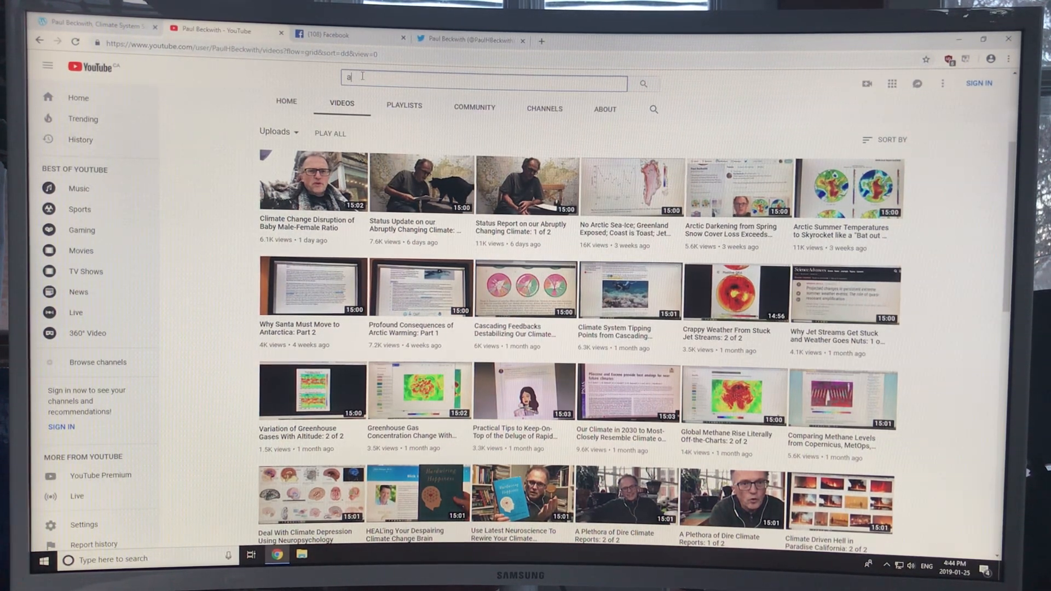
type("ntarctica")
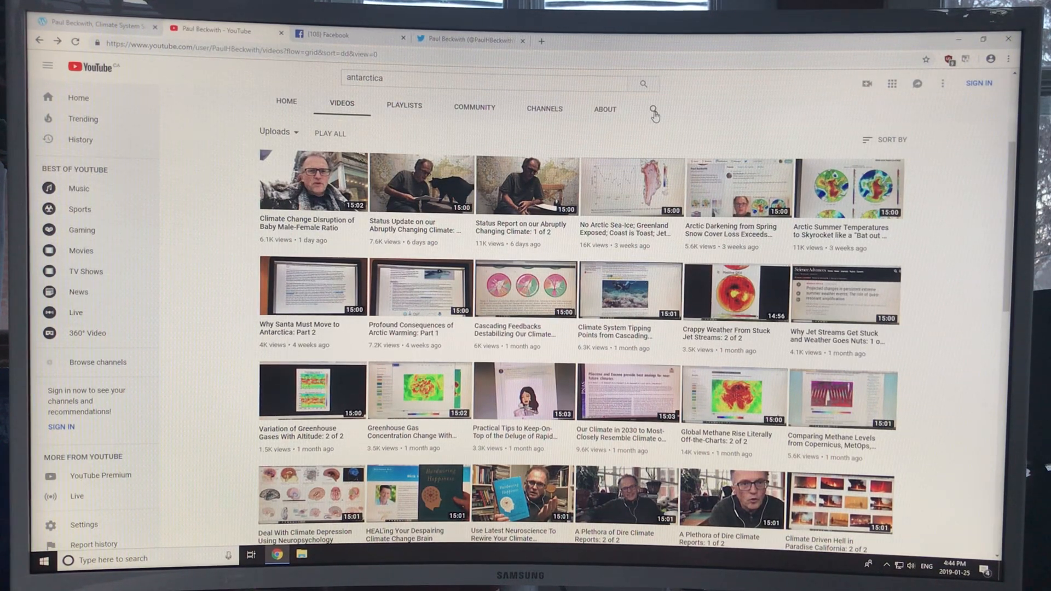
left_click(651, 110)
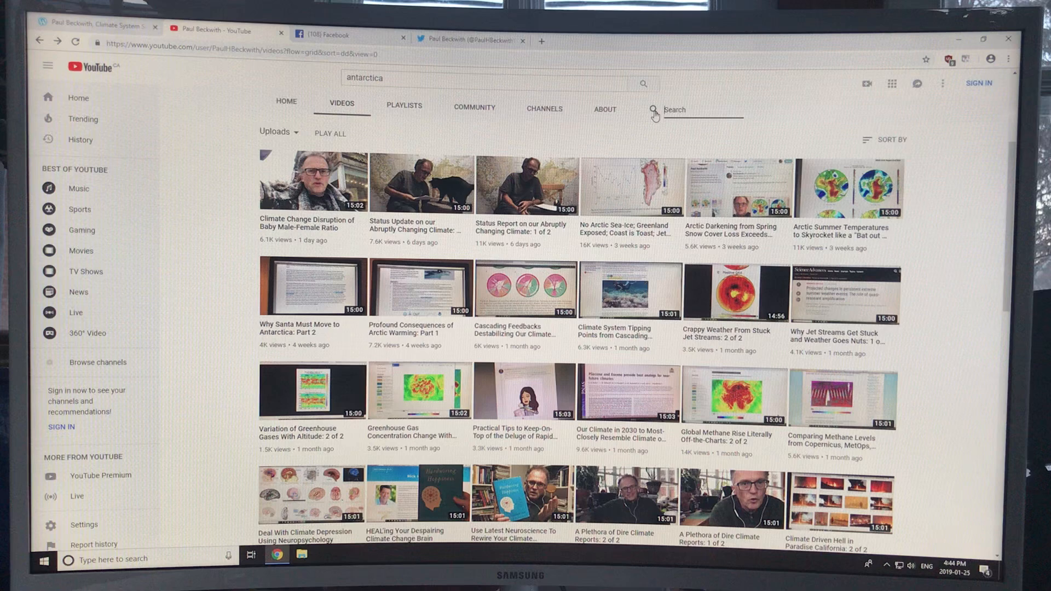
type("antarctica")
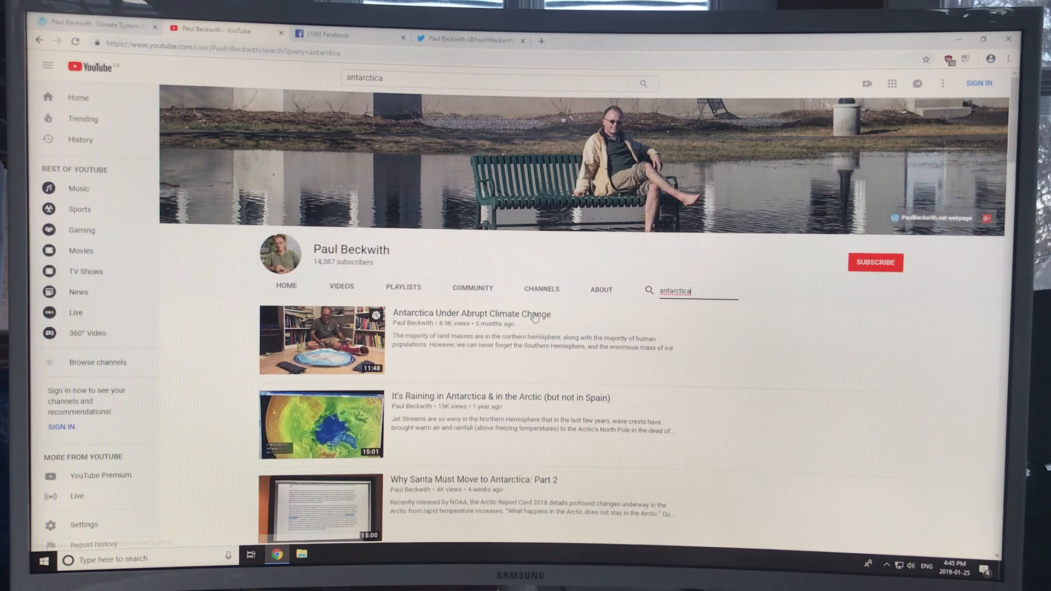
scroll("down", 3)
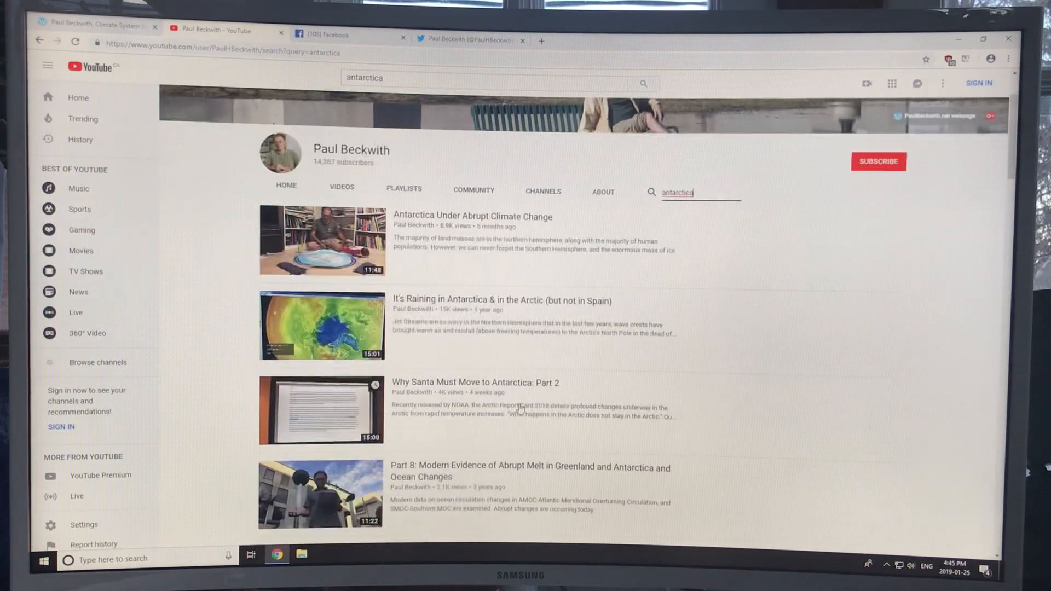
scroll("down", 3)
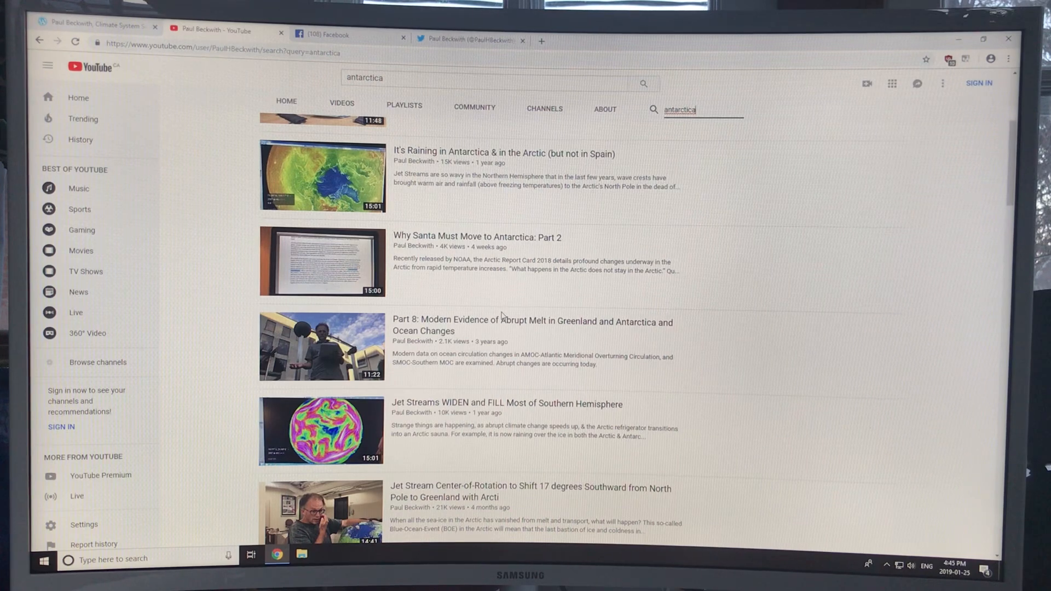
scroll("down", 3)
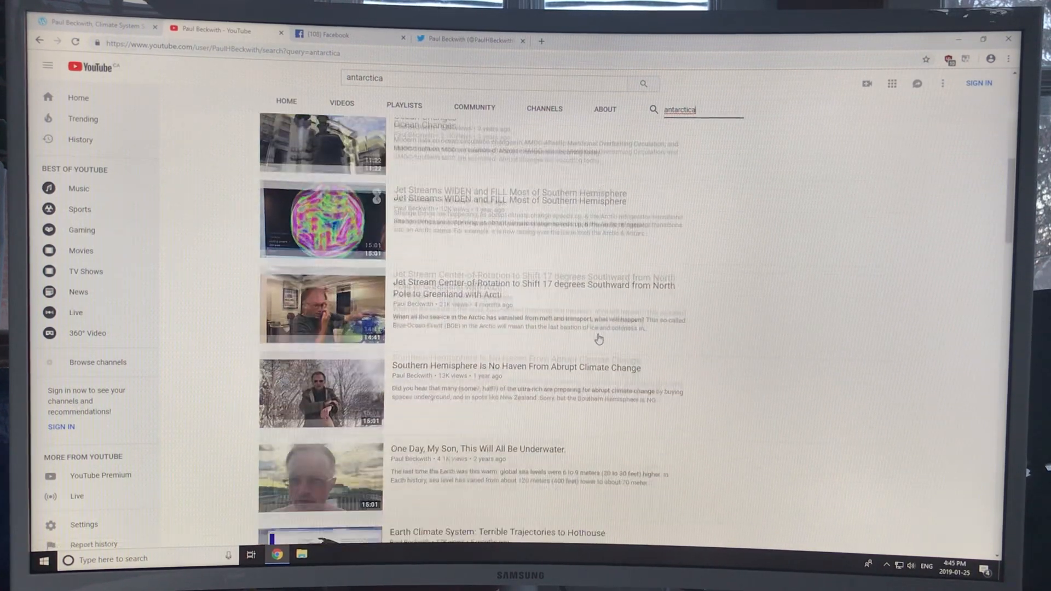
scroll("down", 3)
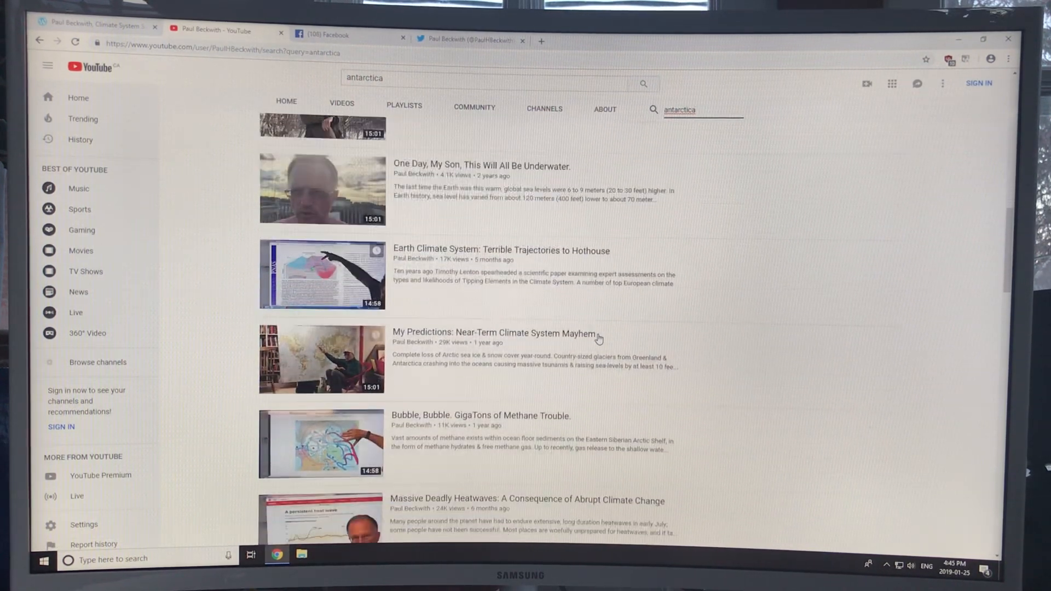
scroll("down", 3)
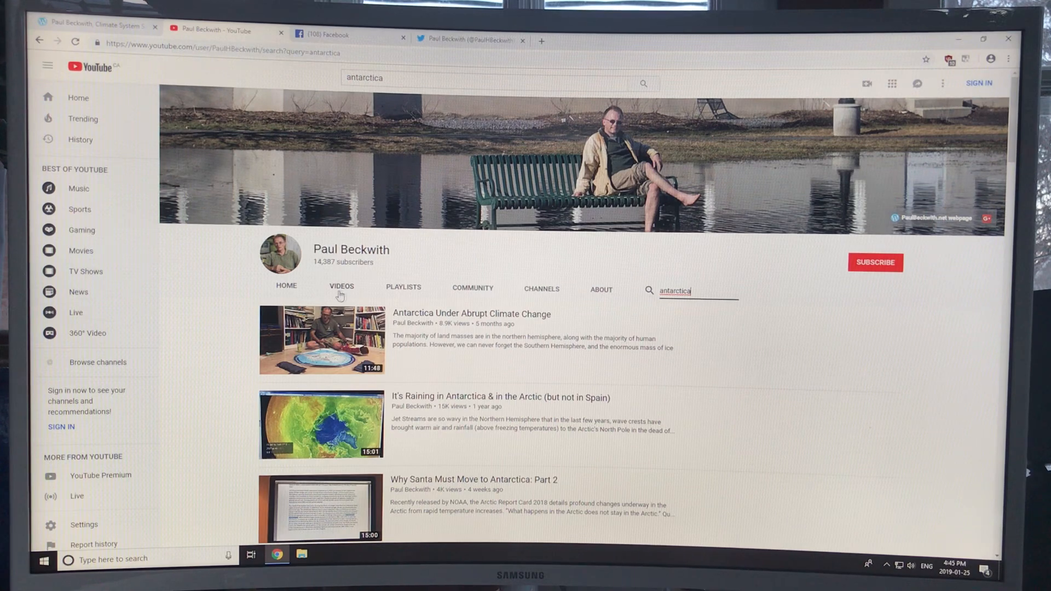
mouse_move(198, 185)
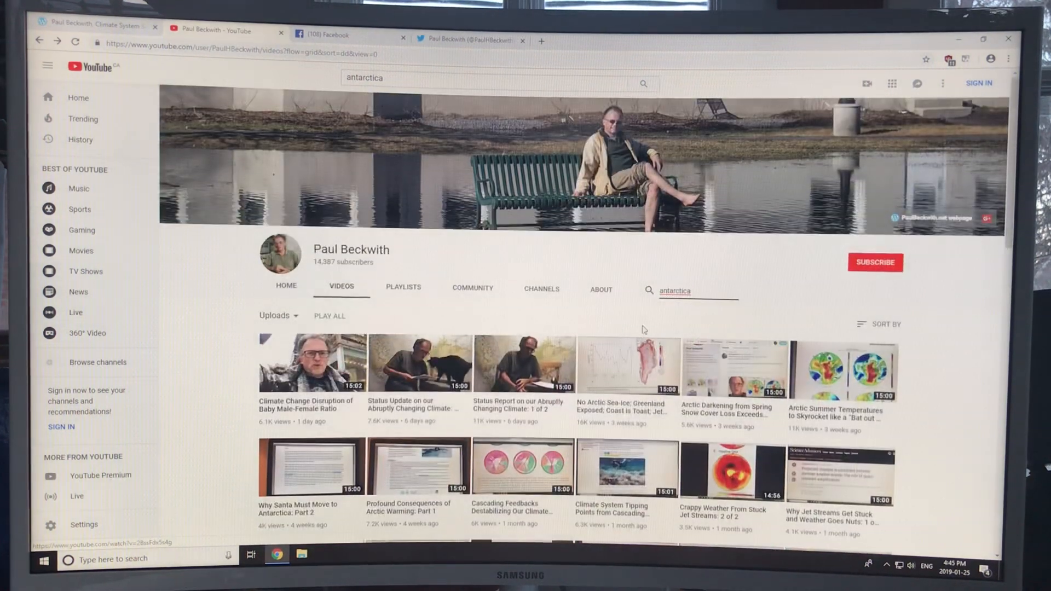
scroll("down", 3)
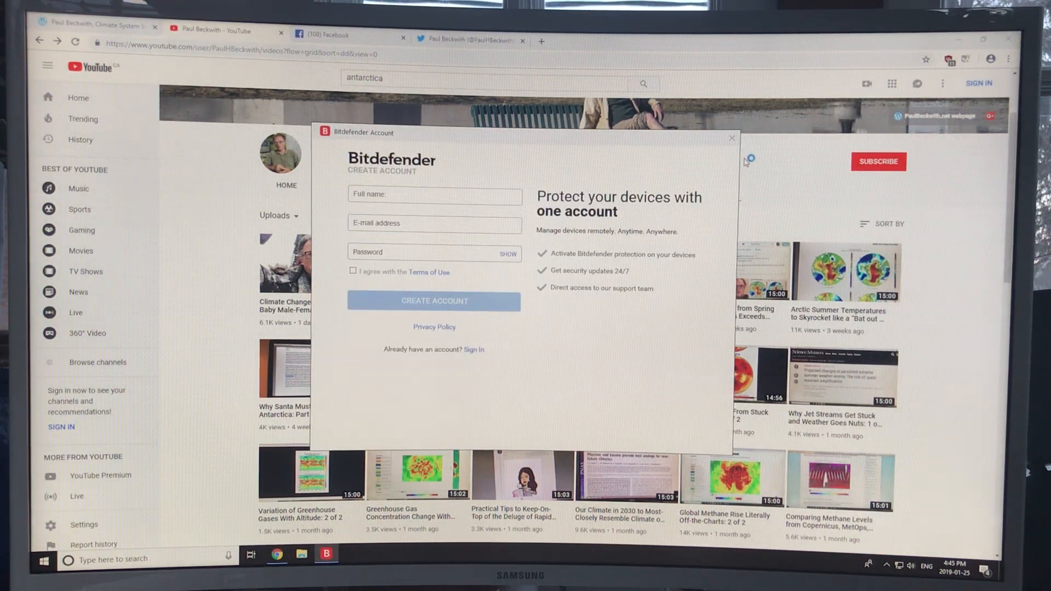
left_click(731, 138)
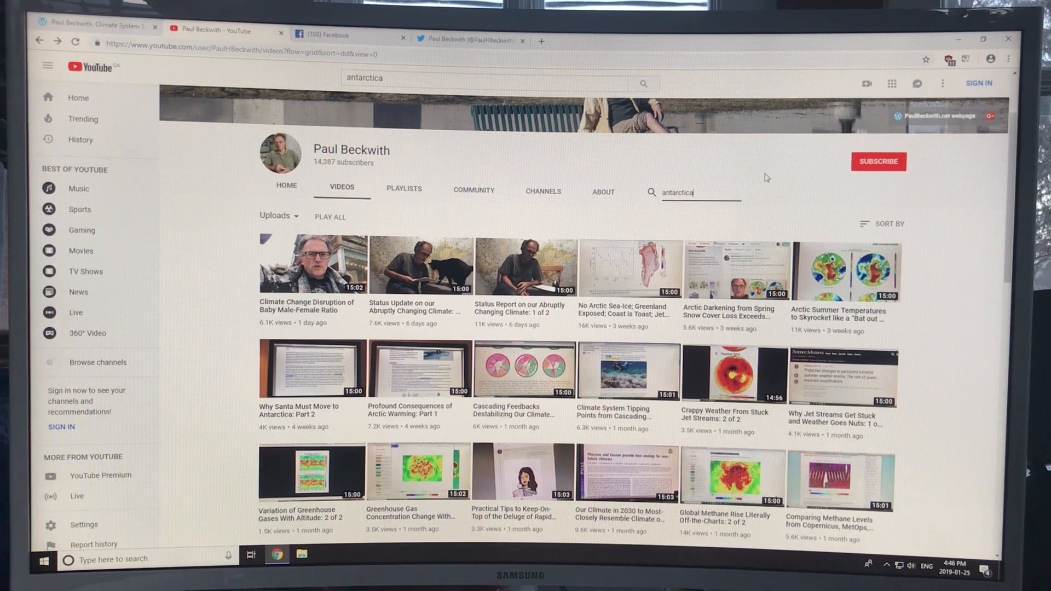
mouse_move(482, 339)
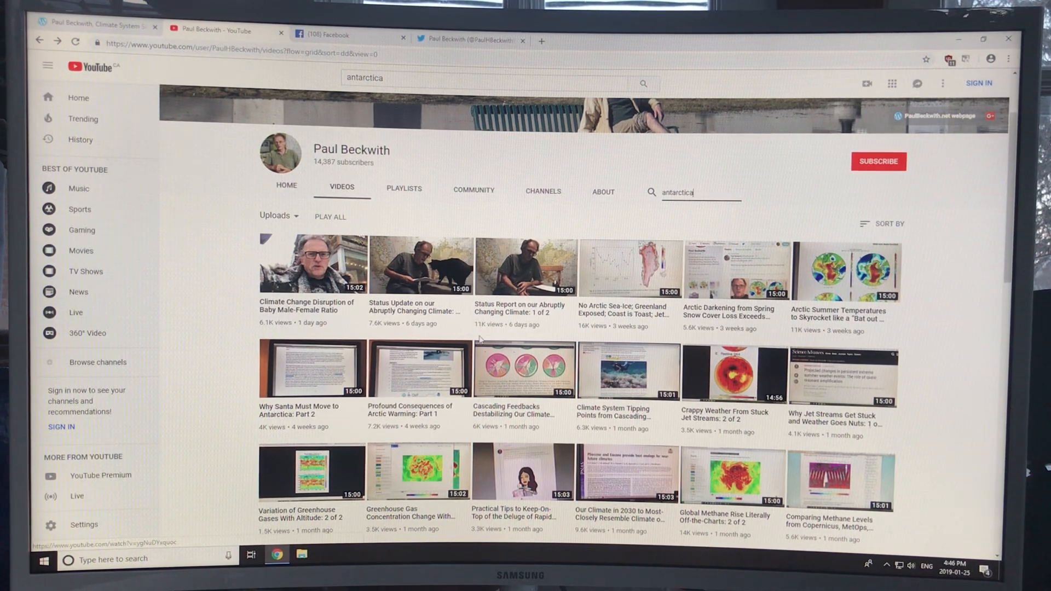
Step: Browse the Facebook news feed, visit the Paul Beckwith public page, then return to the home feed
left_click(326, 34)
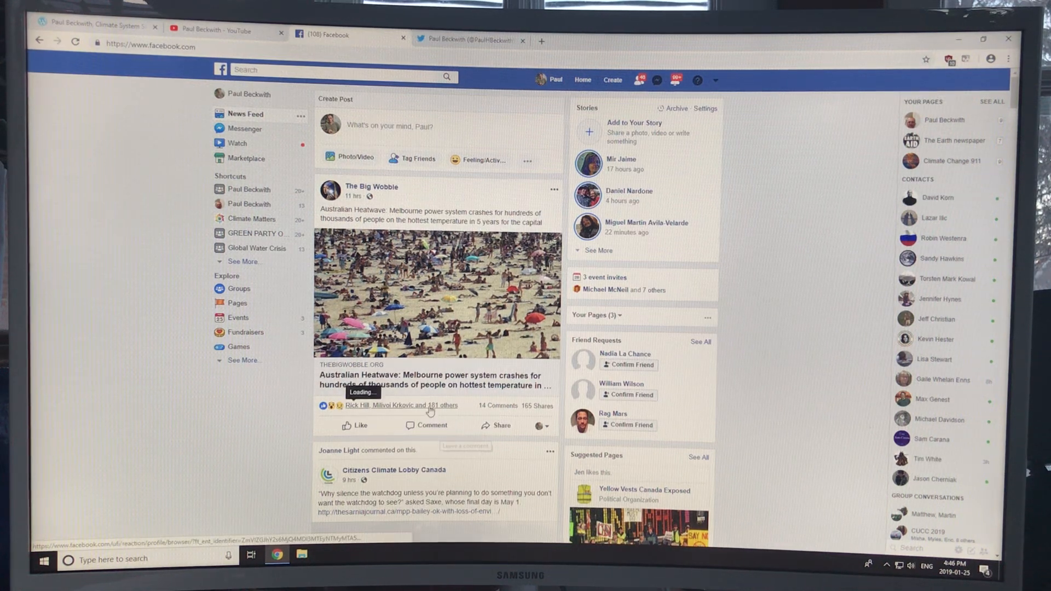
scroll("down", 3)
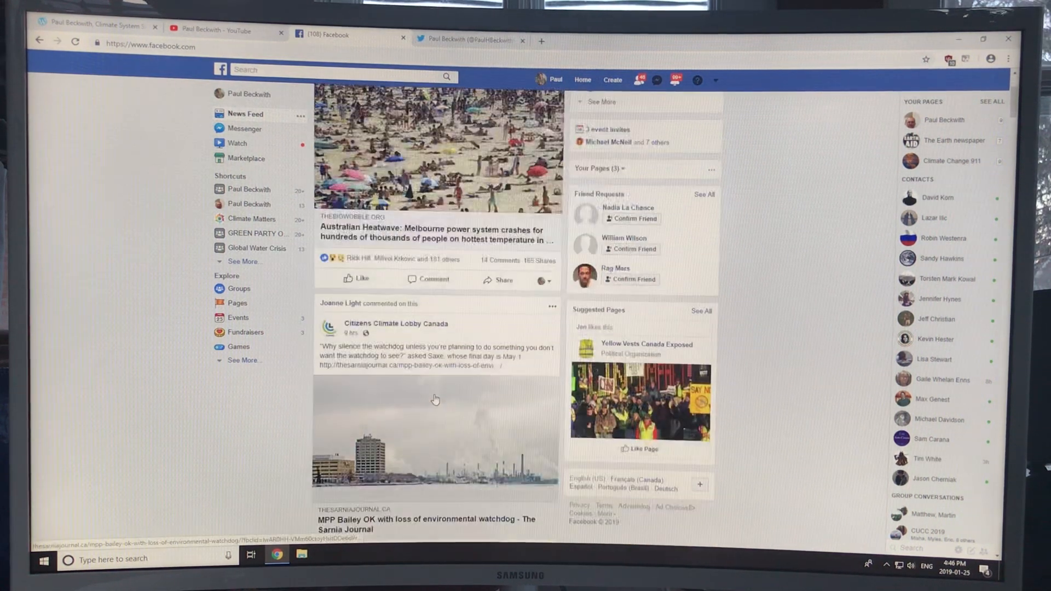
scroll("down", 3)
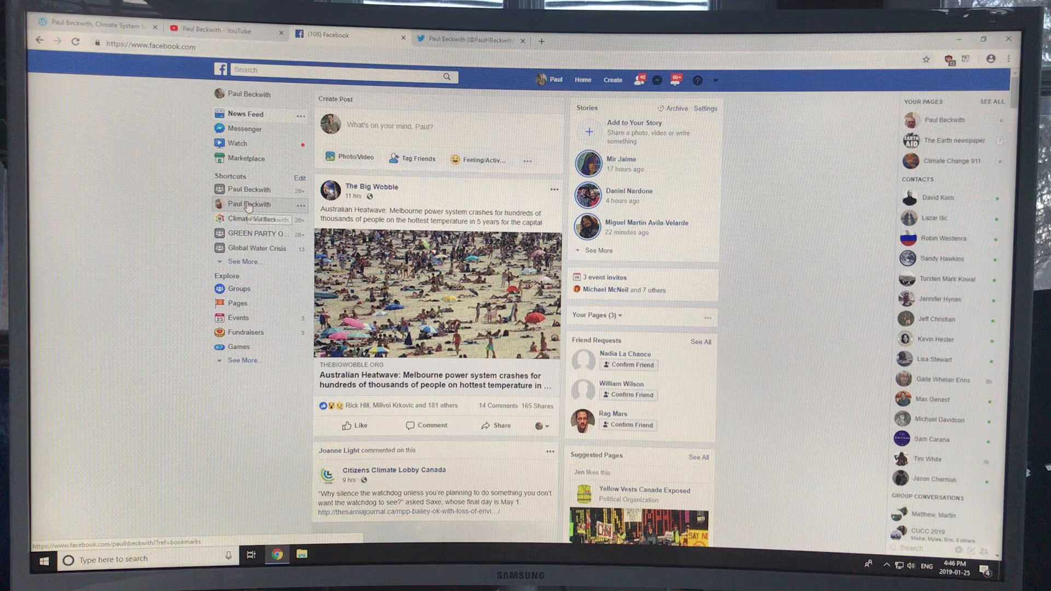
left_click(250, 203)
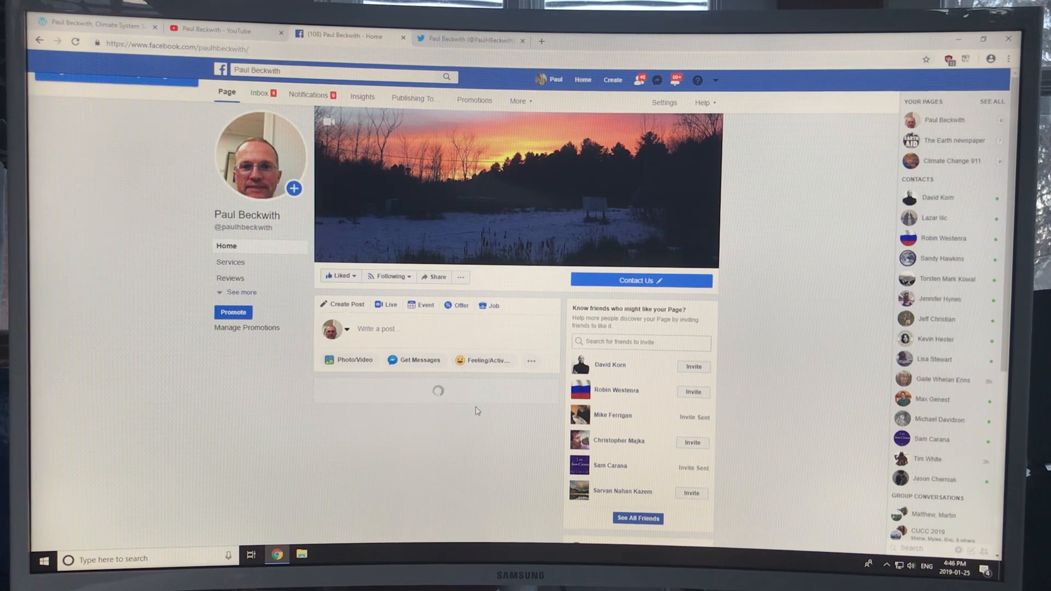
scroll("down", 3)
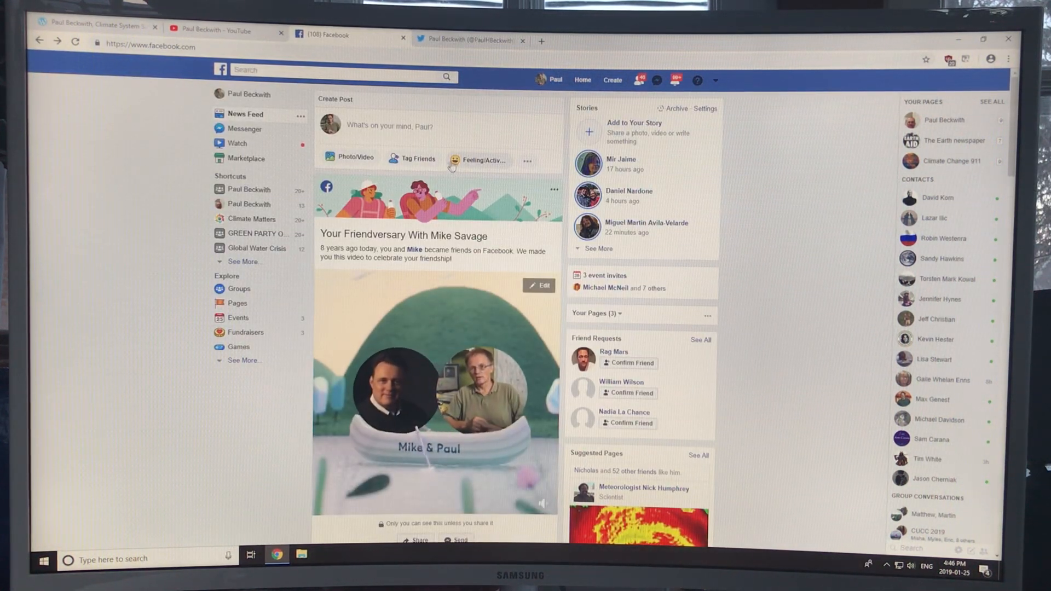
left_click(458, 40)
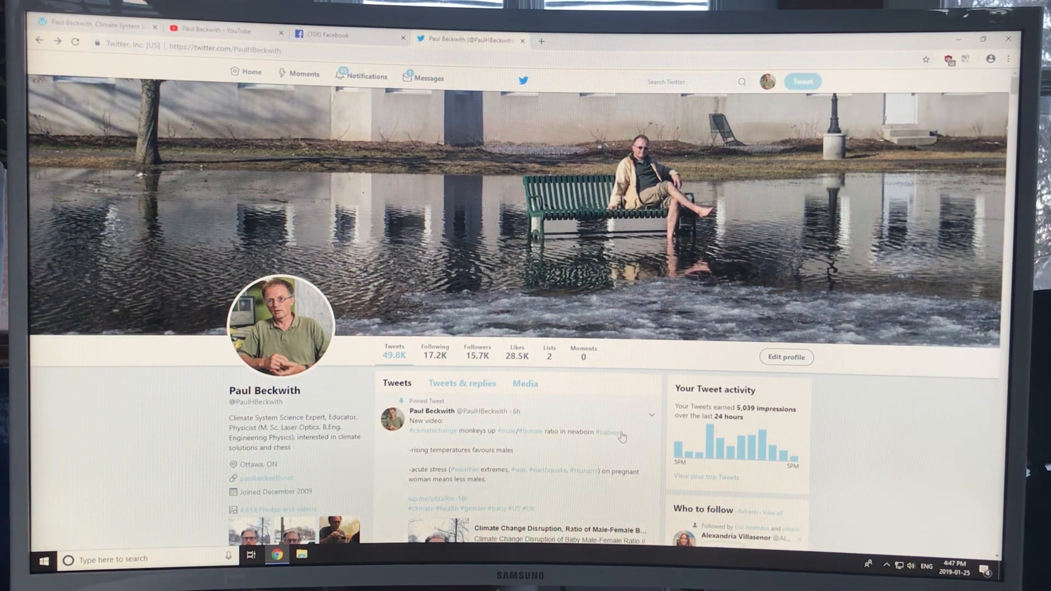
Step: Scroll the Twitter profile timeline to the polar vortex retweet and open its linked Yahoo article
scroll("down", 3)
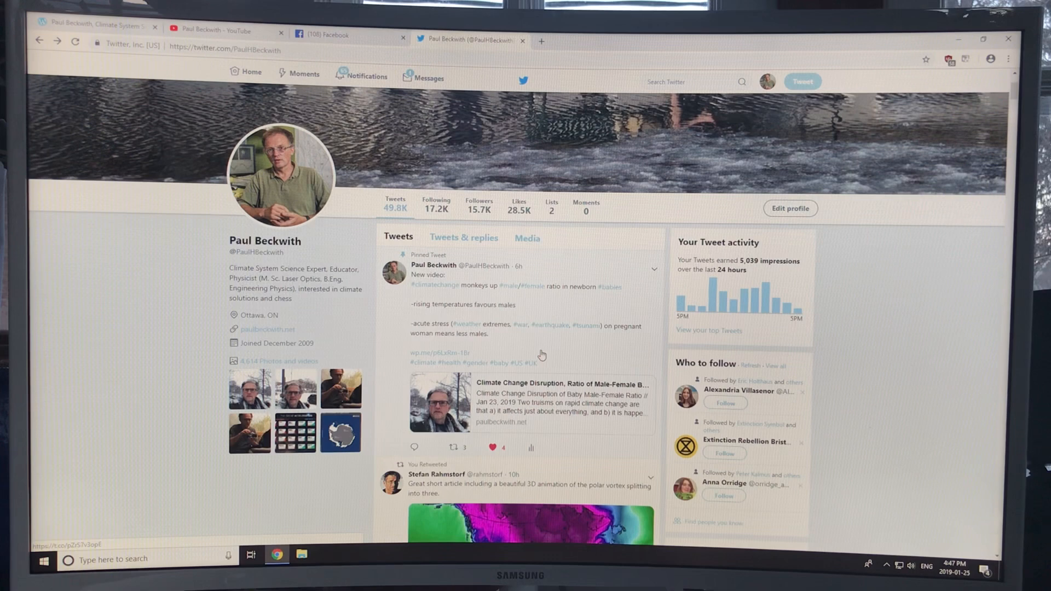
scroll("down", 3)
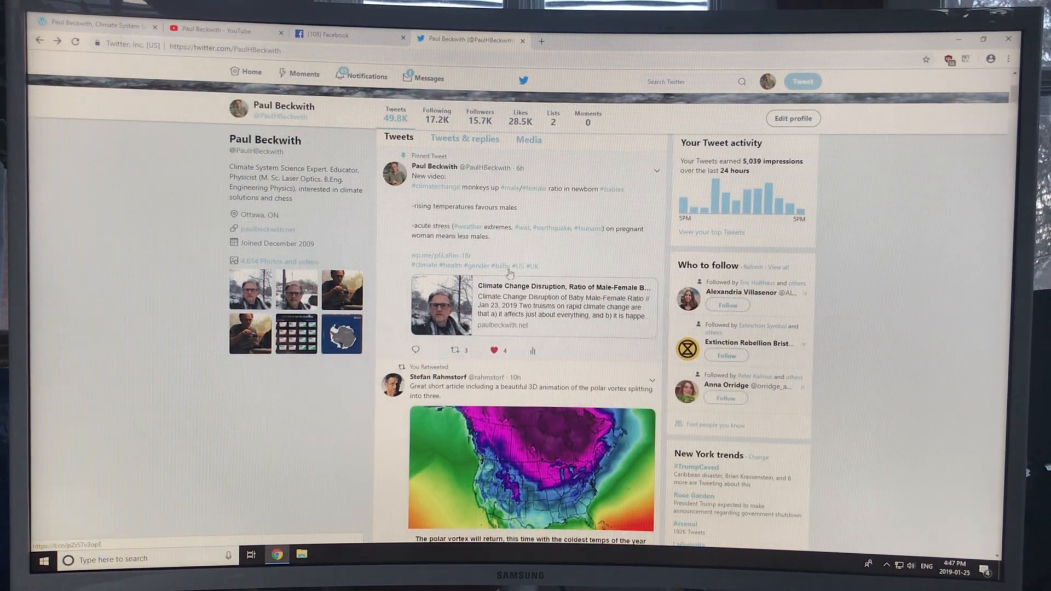
mouse_move(515, 216)
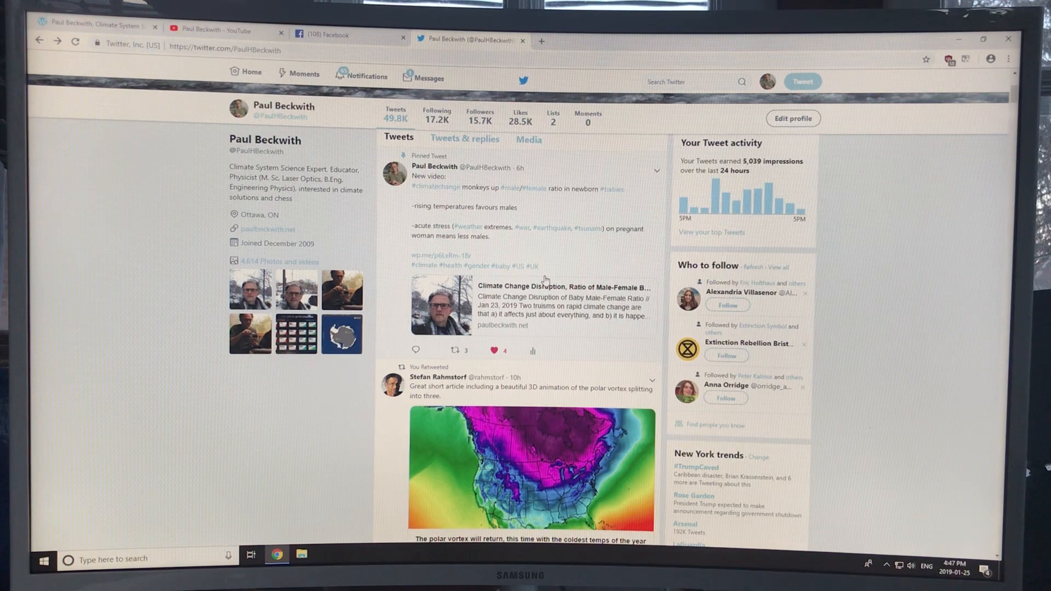
scroll("down", 3)
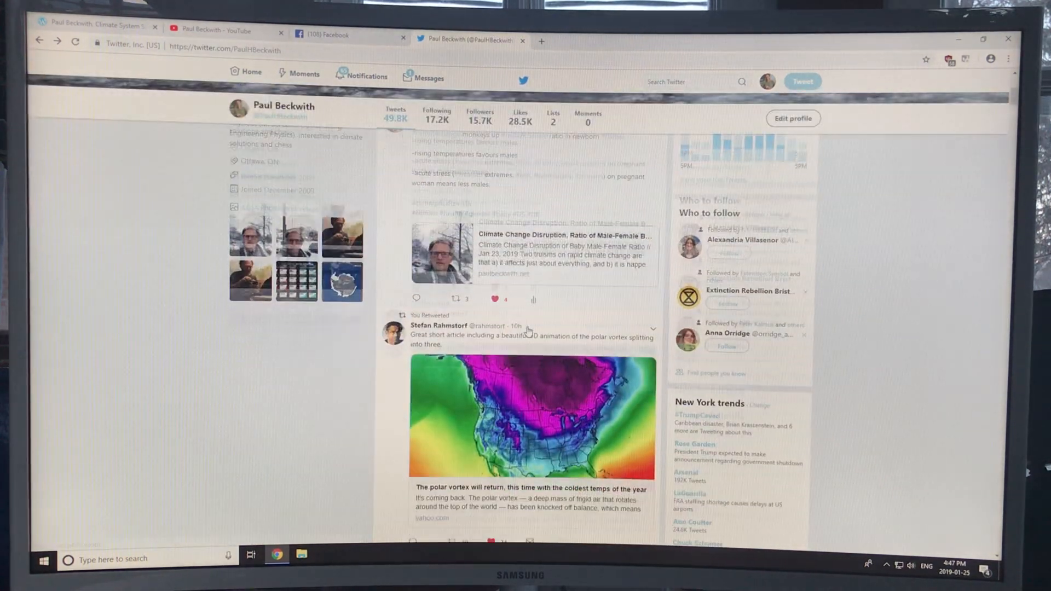
scroll("down", 3)
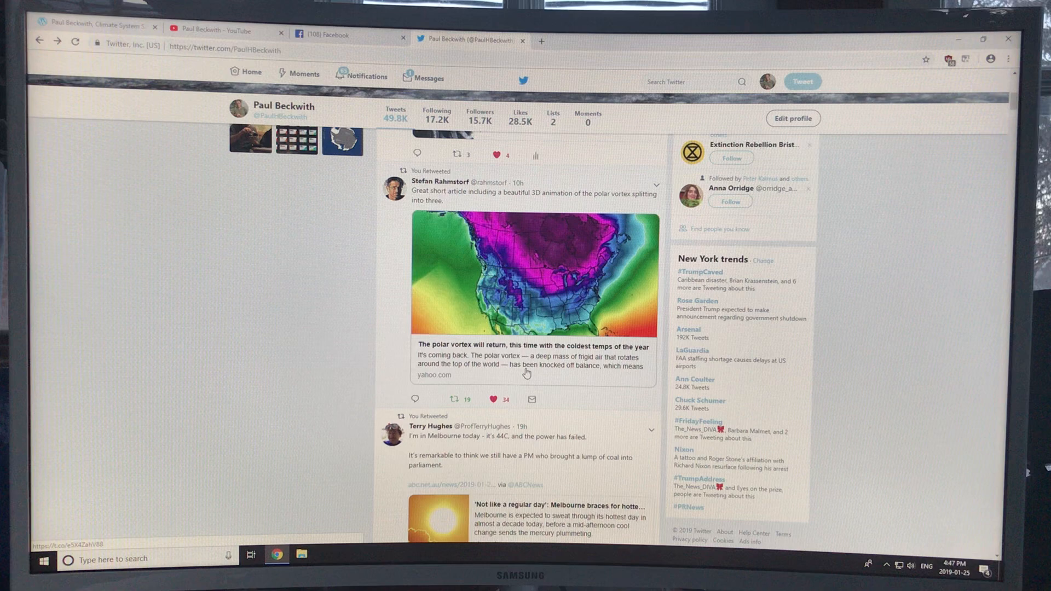
scroll("down", 3)
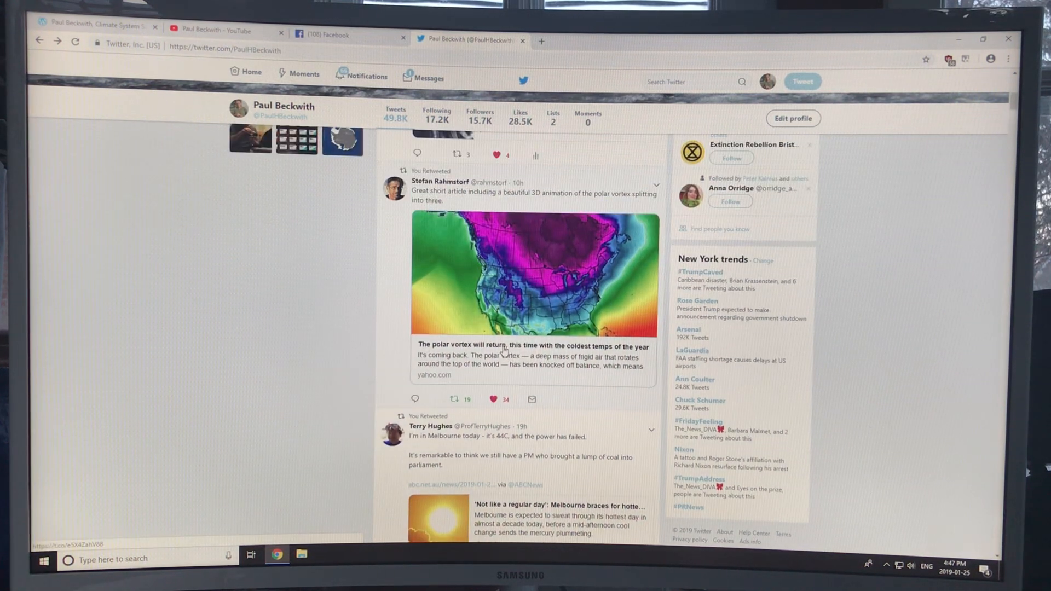
left_click(504, 346)
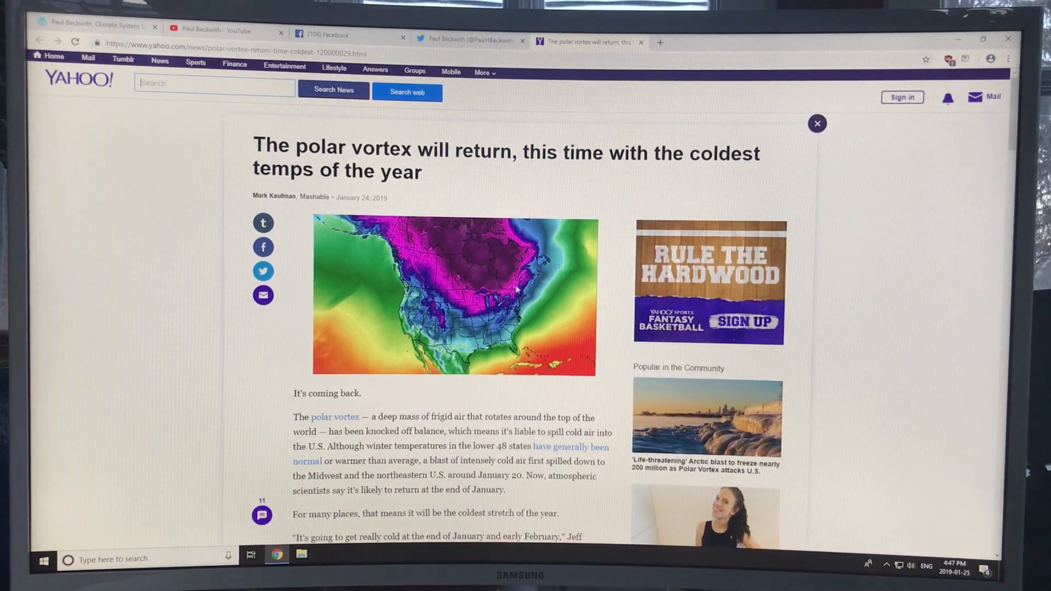
mouse_move(399, 240)
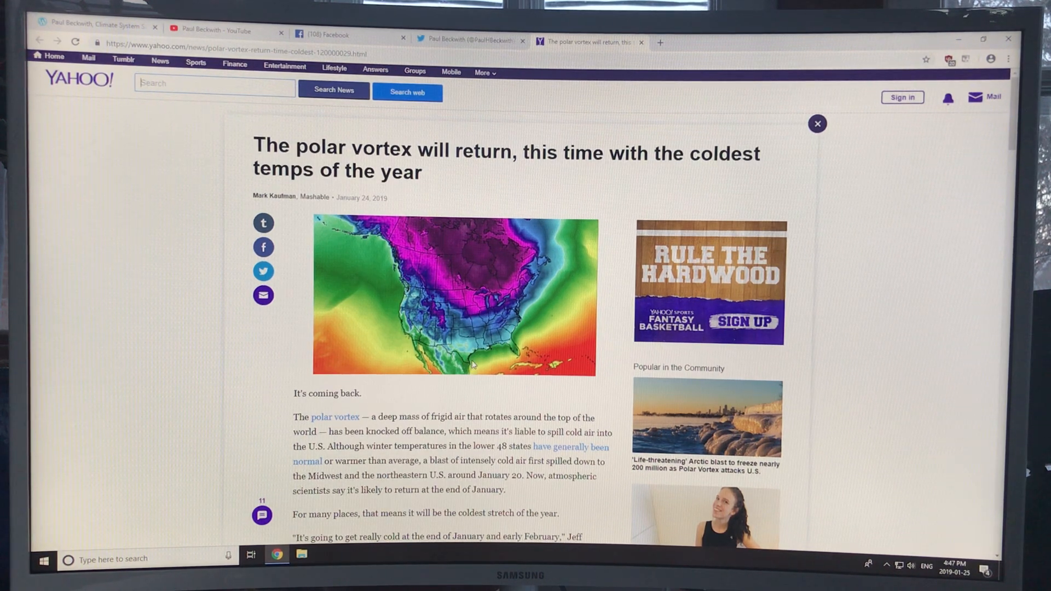
Step: Read down the Yahoo polar vortex article past the forecast maps to the Stratospheric Polar Vortex Structure animation
scroll("down", 3)
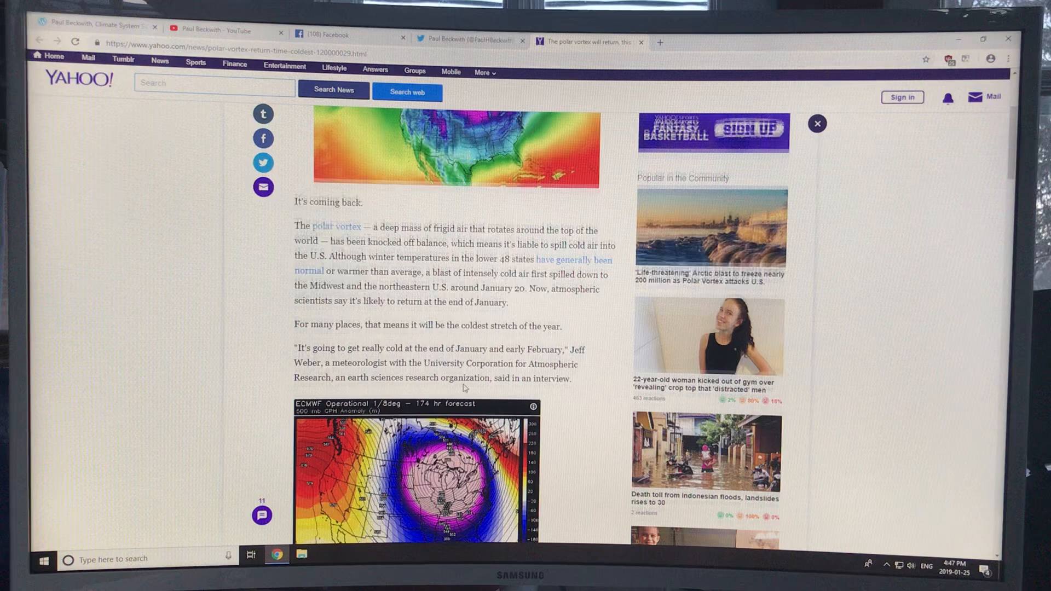
scroll("down", 3)
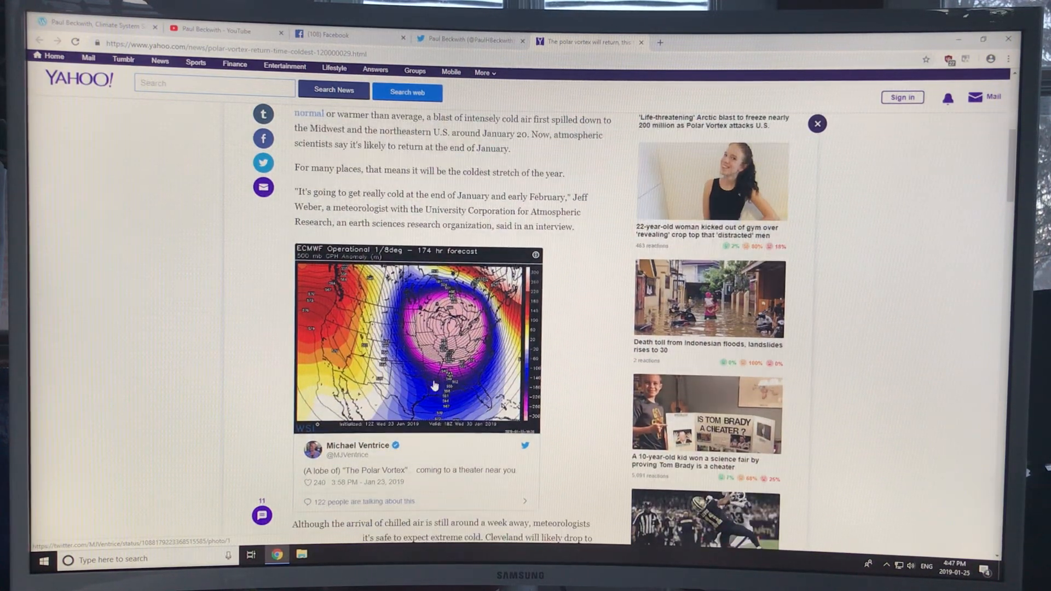
mouse_move(435, 385)
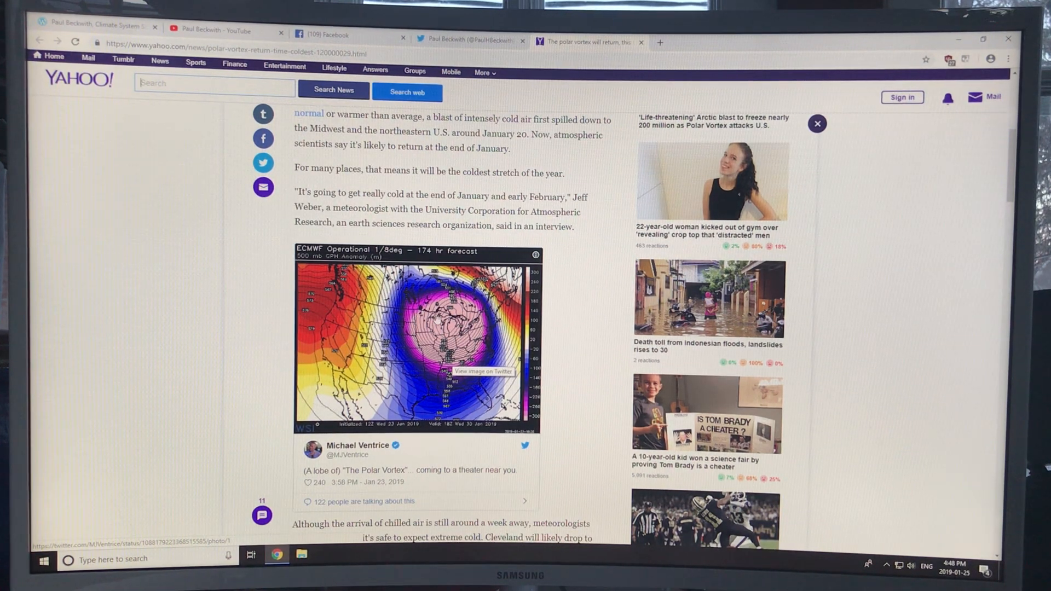
scroll("down", 3)
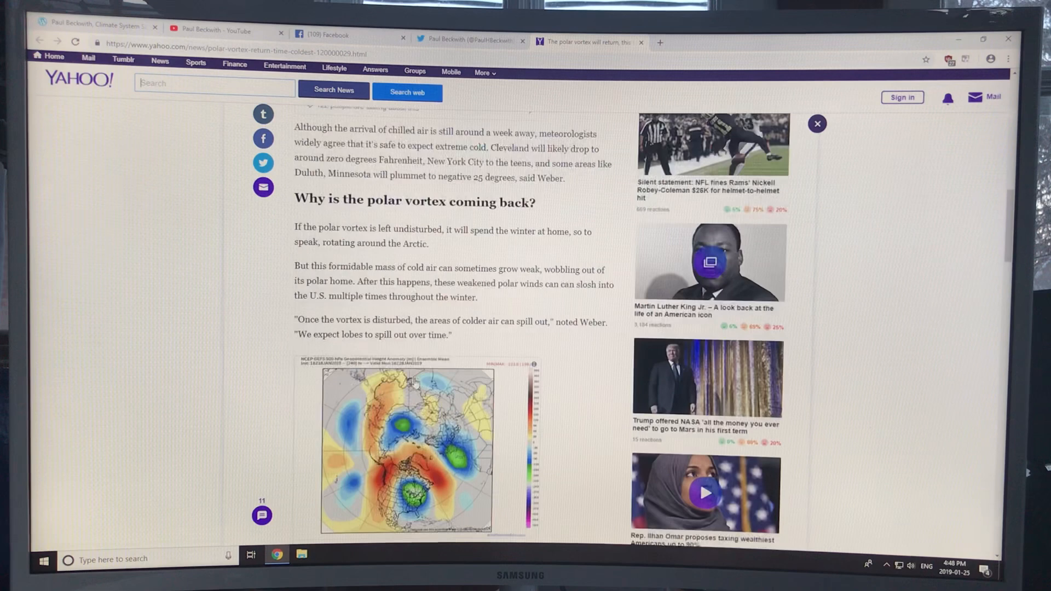
scroll("down", 3)
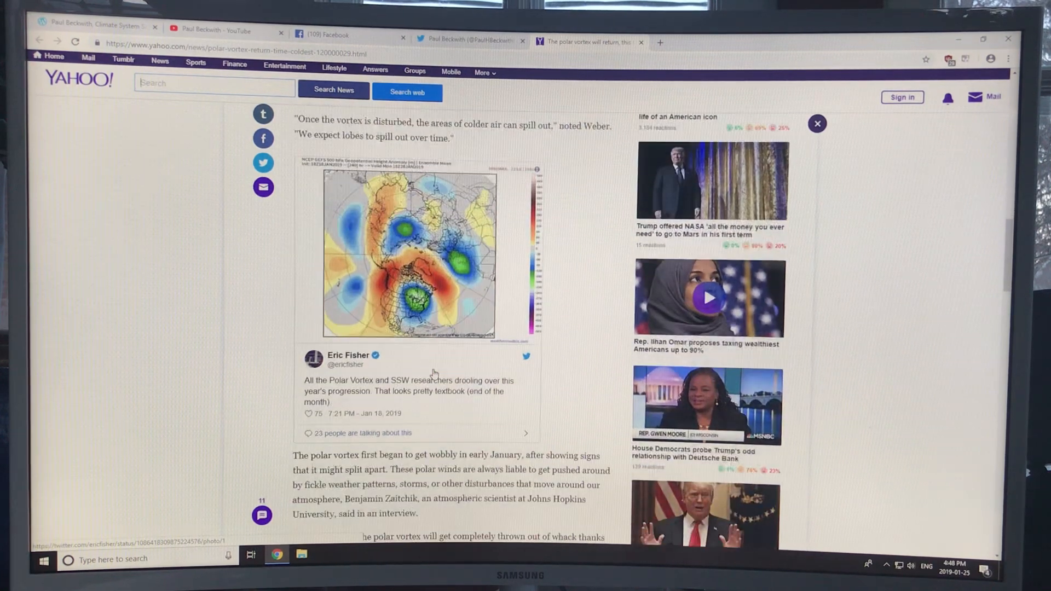
mouse_move(412, 241)
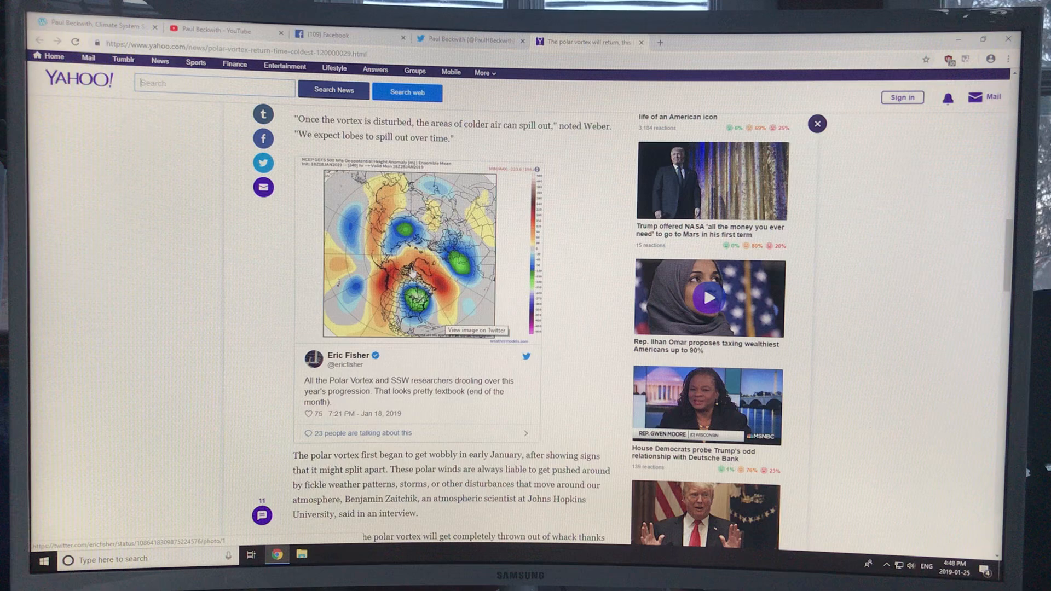
scroll("down", 3)
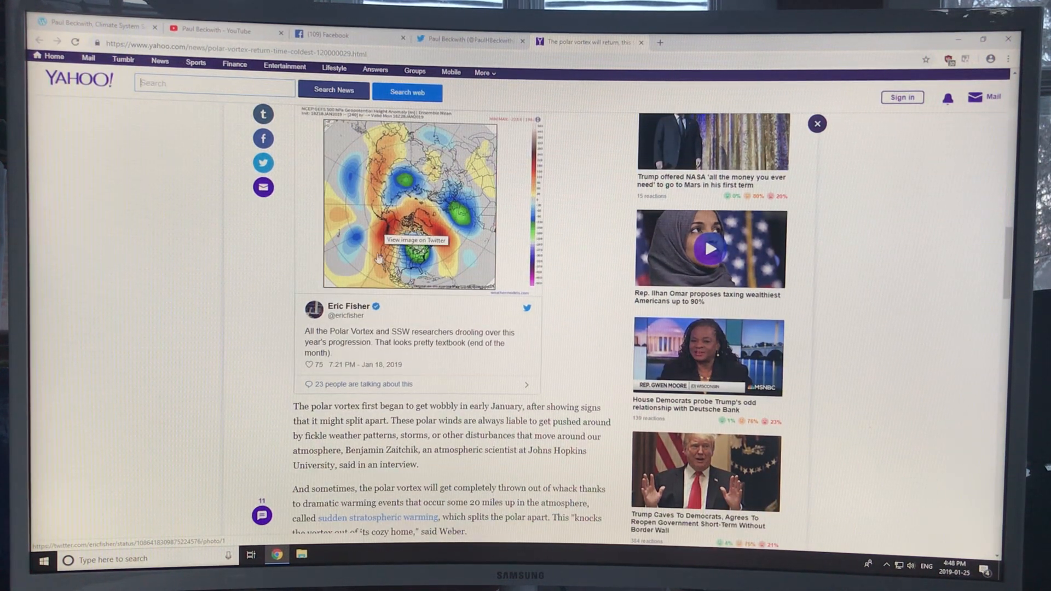
scroll("down", 3)
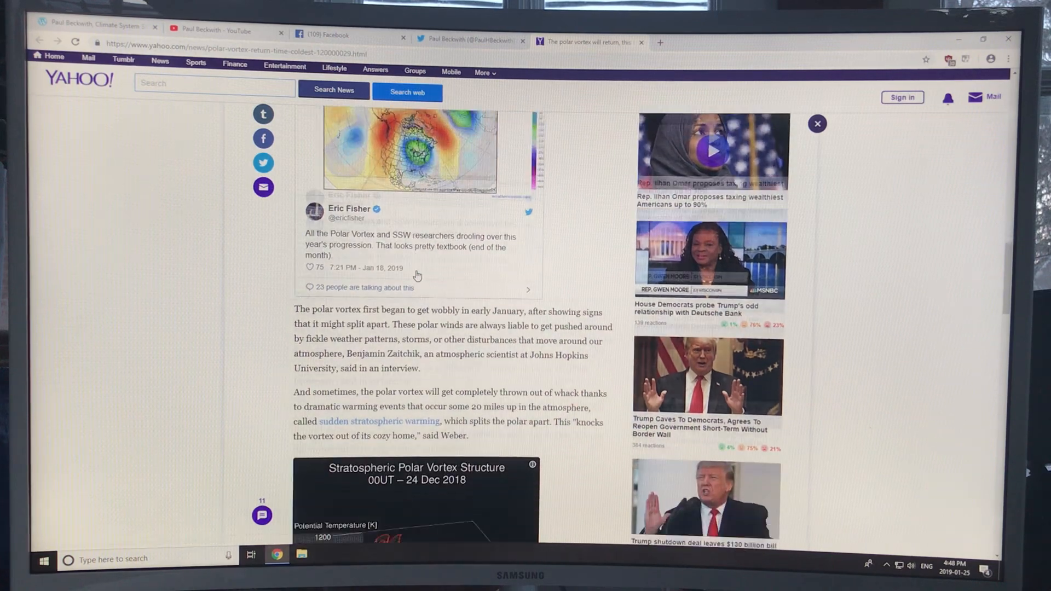
scroll("down", 3)
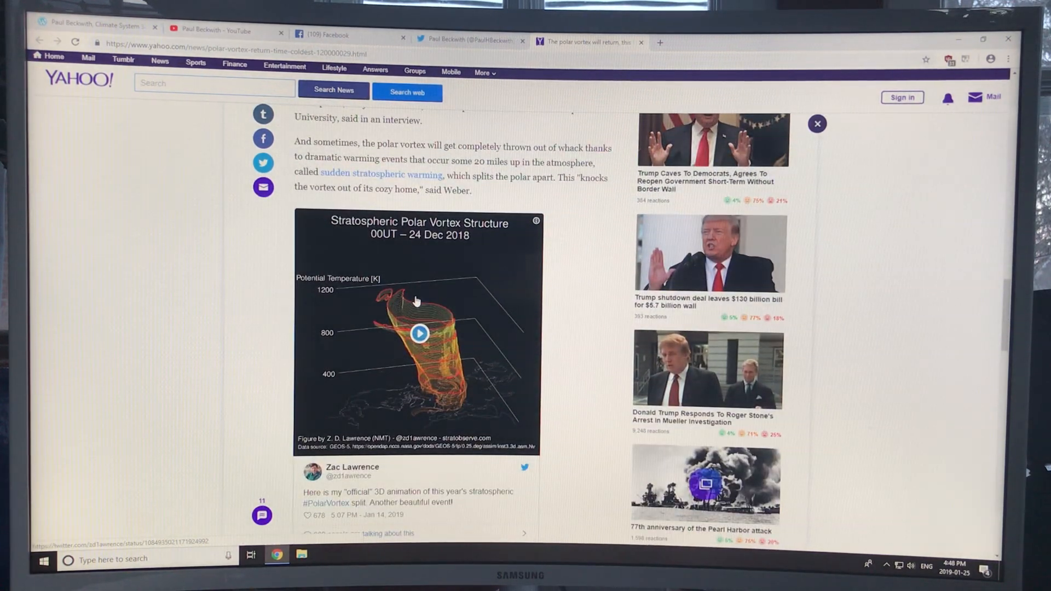
scroll("down", 3)
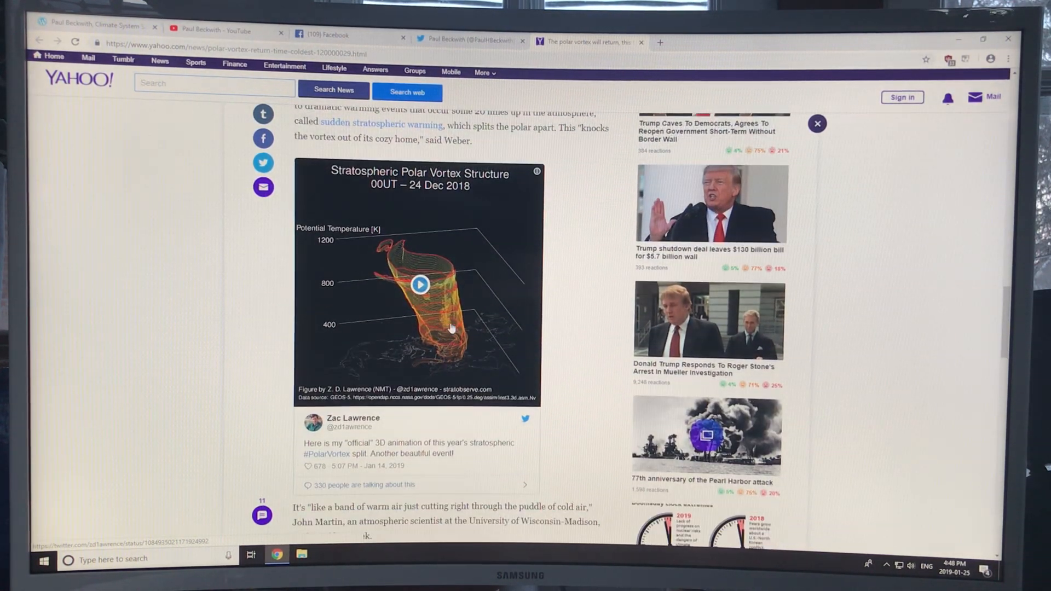
left_click(420, 285)
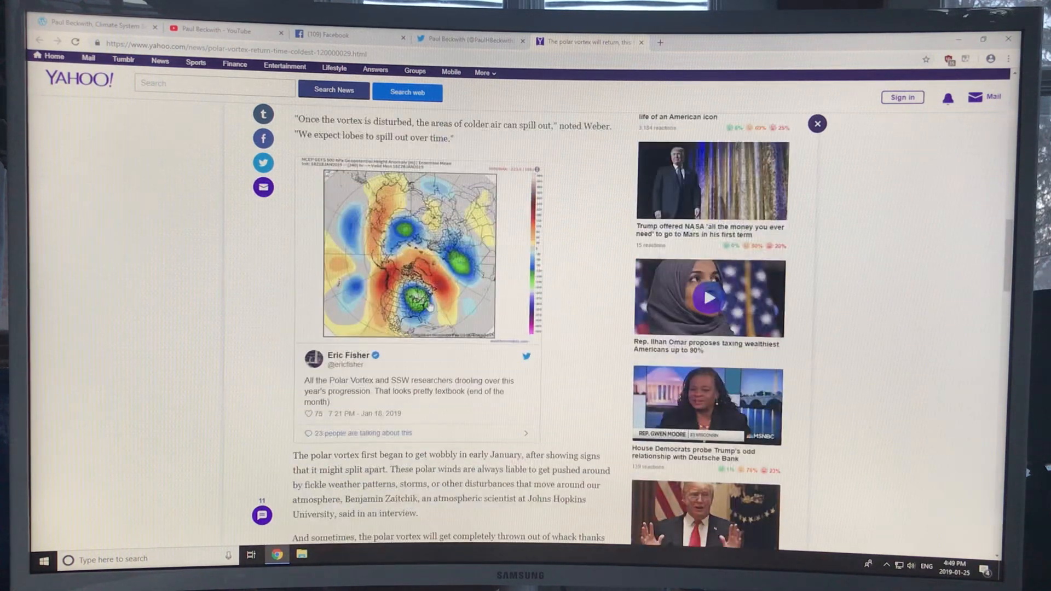
scroll("down", 3)
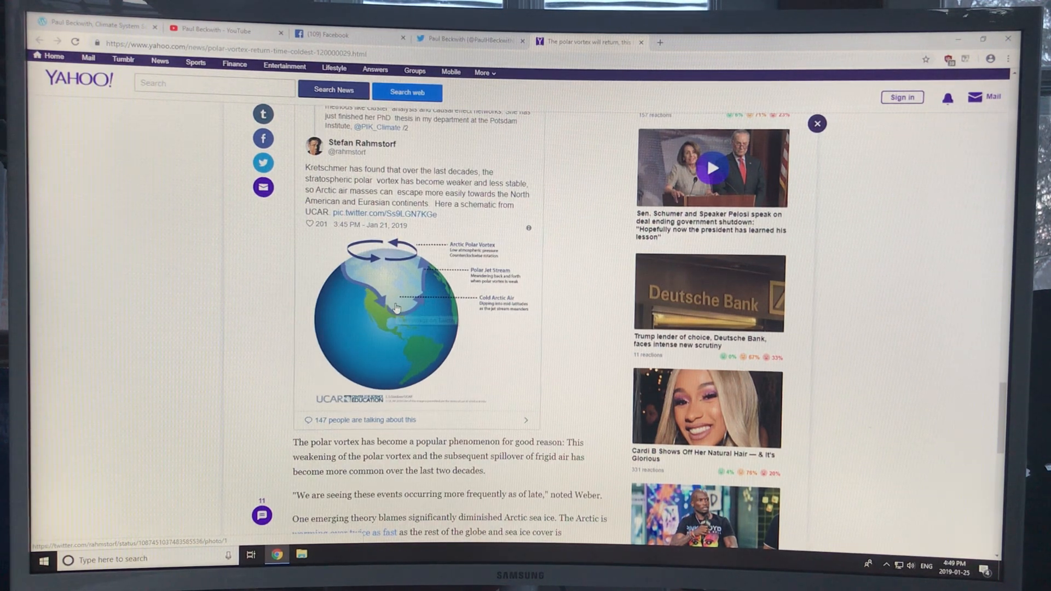
scroll("down", 3)
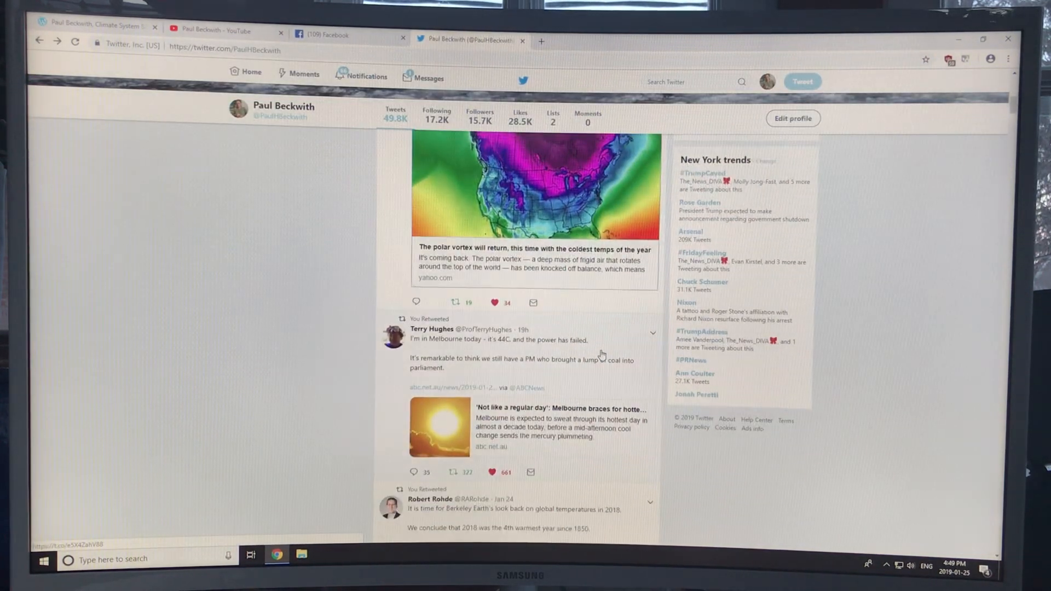
Step: Scroll the Twitter timeline to the Melbourne 44C heat and Berkeley Earth 2018 temperature retweets
scroll("down", 3)
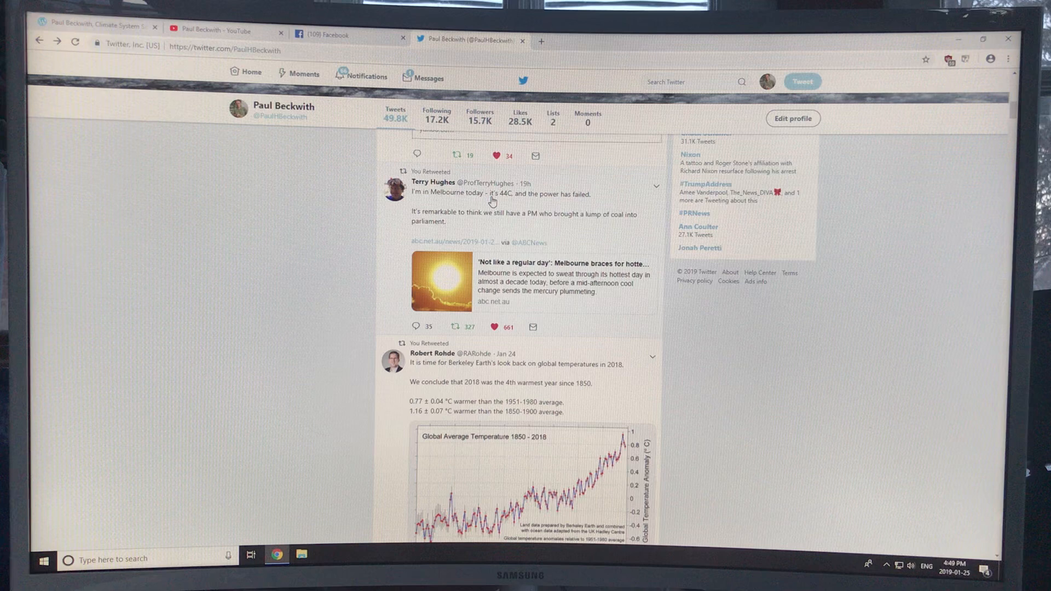
mouse_move(592, 211)
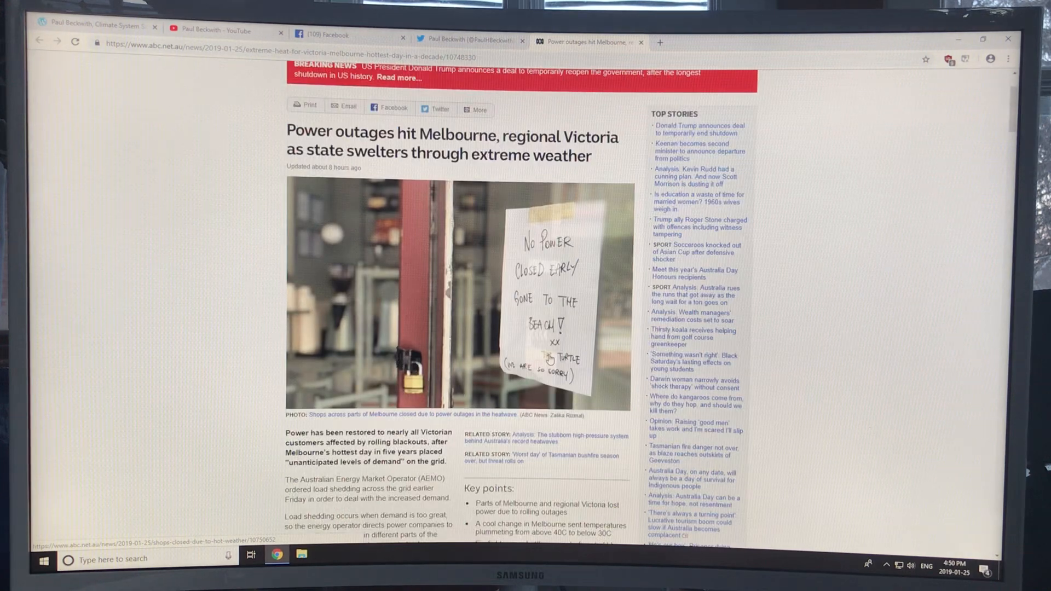
scroll("down", 3)
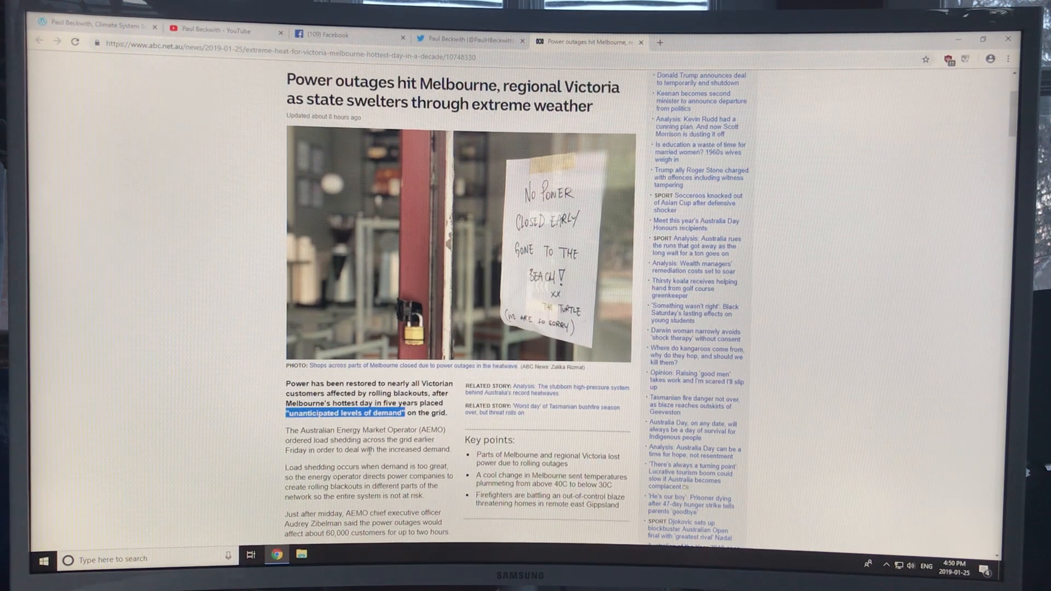
scroll("down", 3)
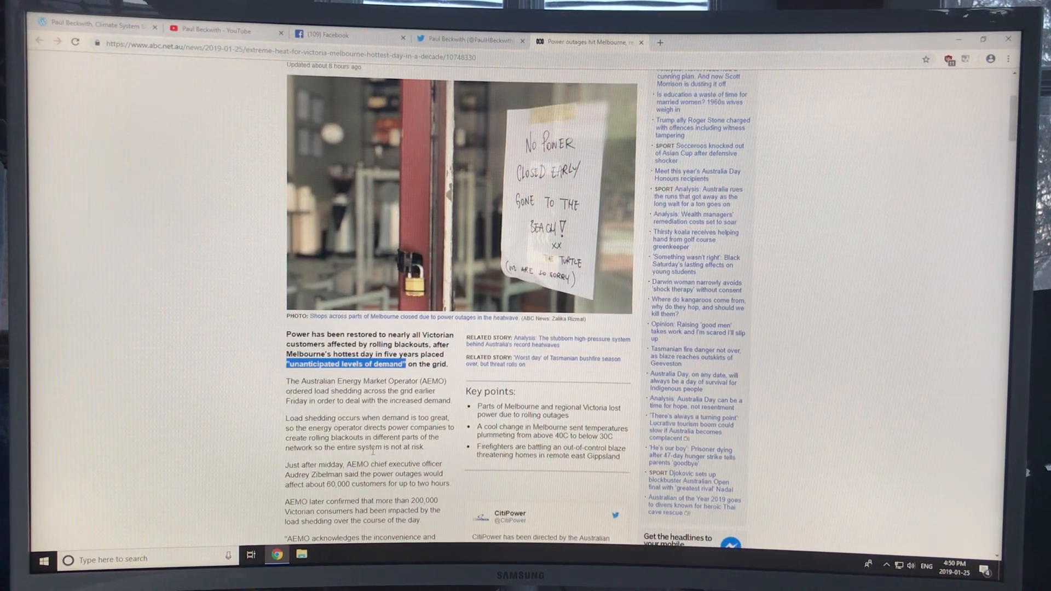
scroll("down", 3)
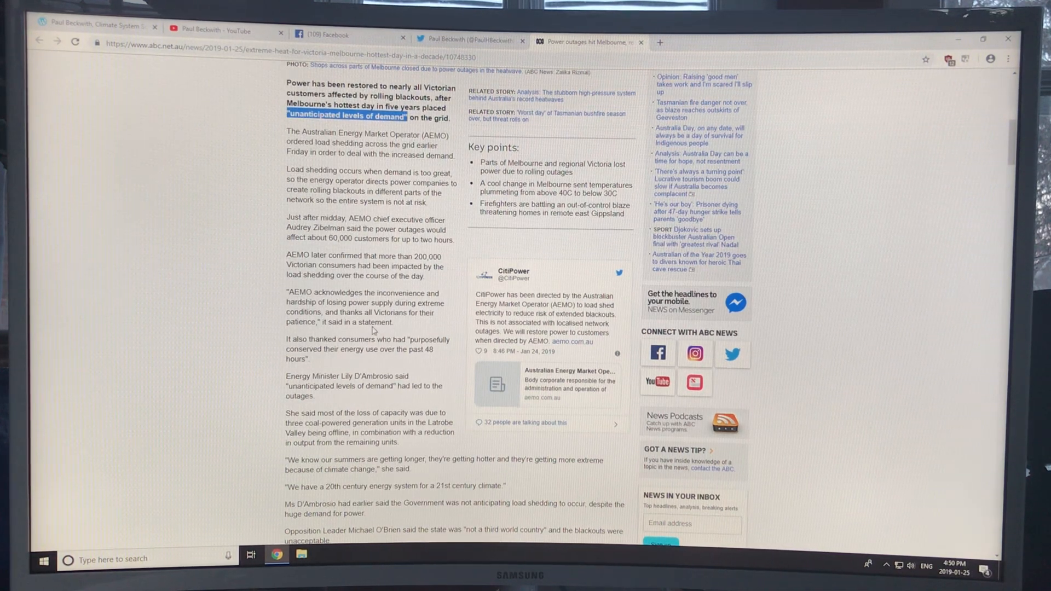
scroll("down", 3)
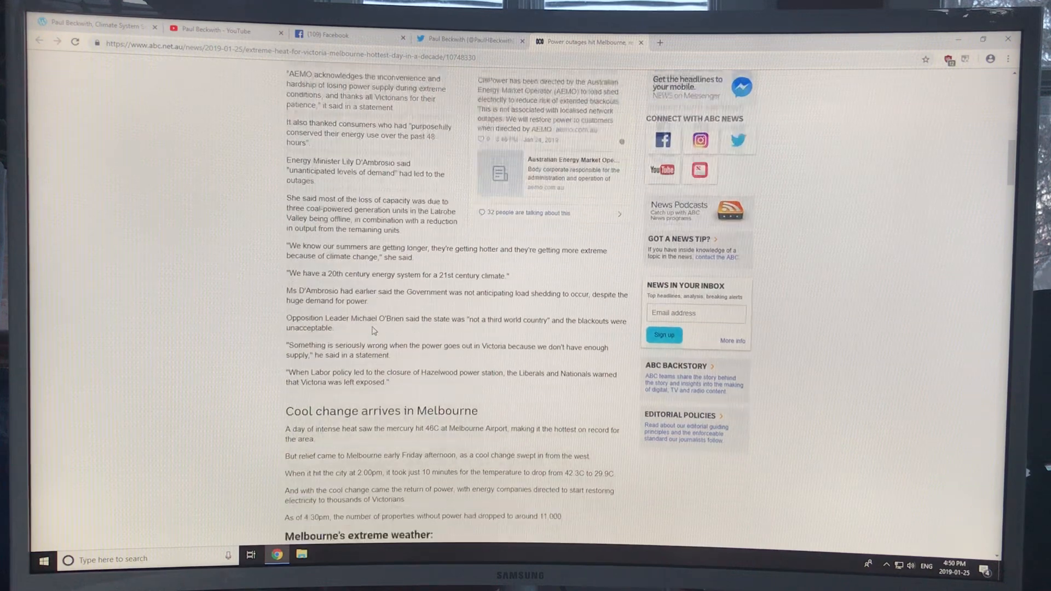
scroll("down", 3)
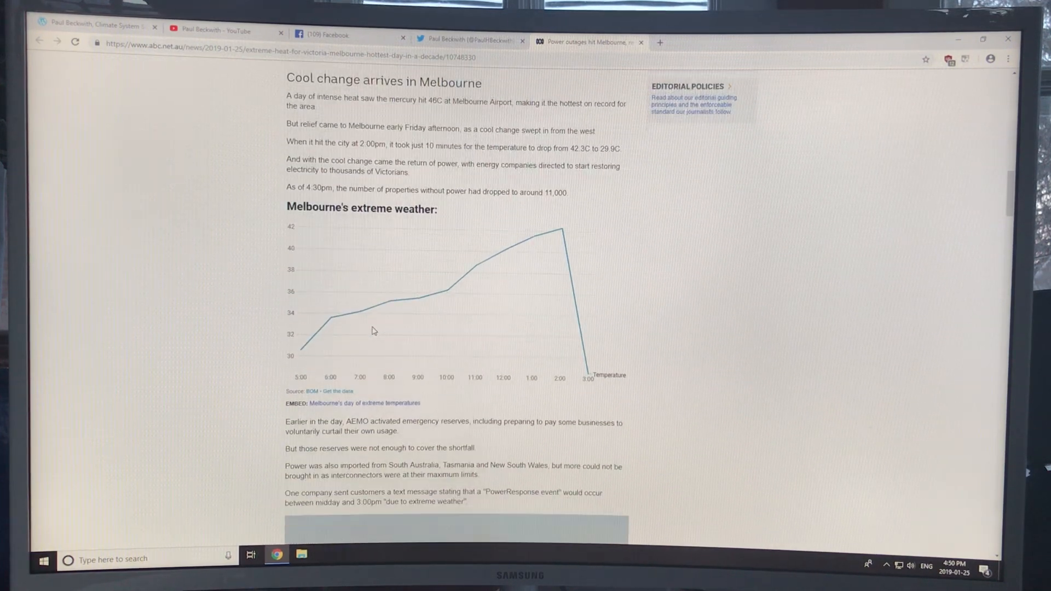
mouse_move(518, 257)
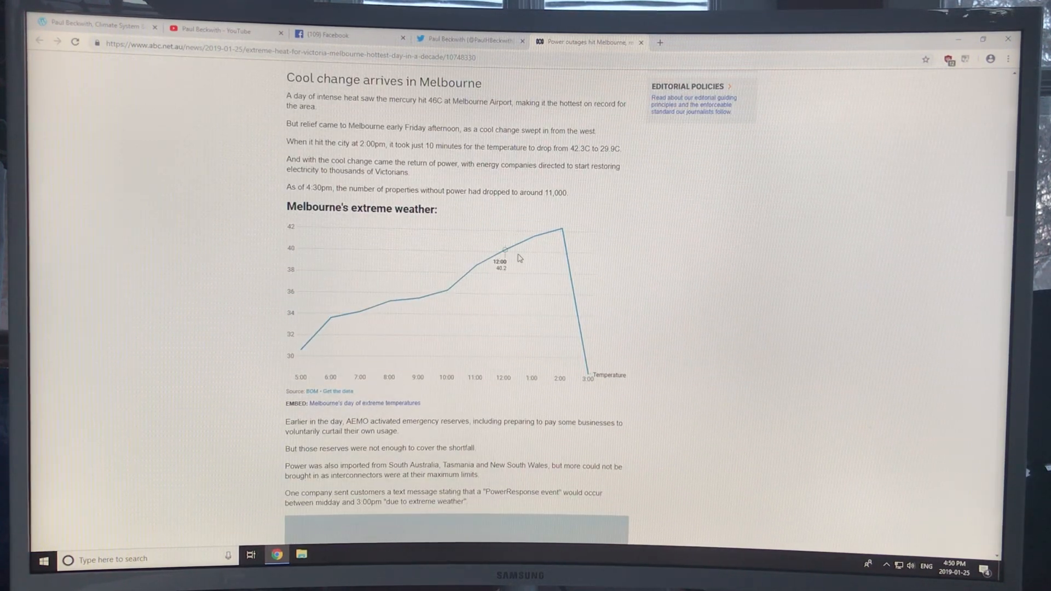
scroll("down", 3)
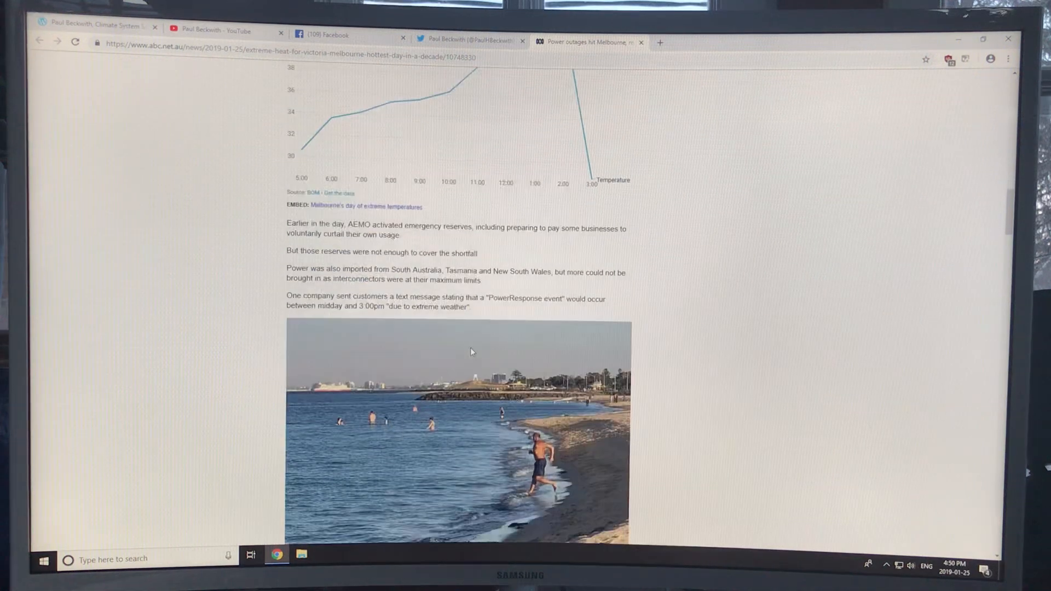
scroll("down", 3)
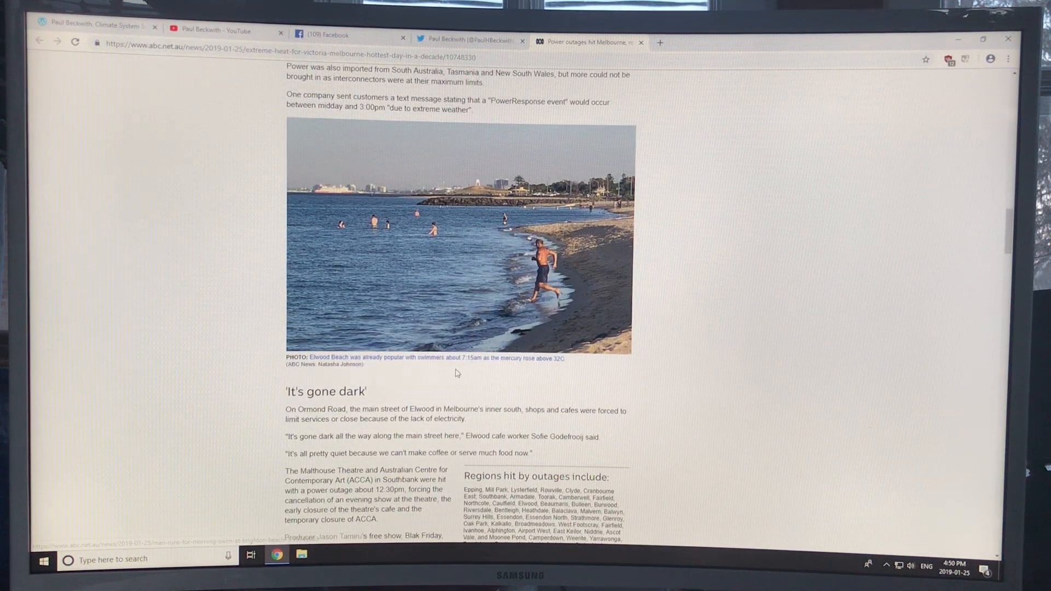
scroll("down", 3)
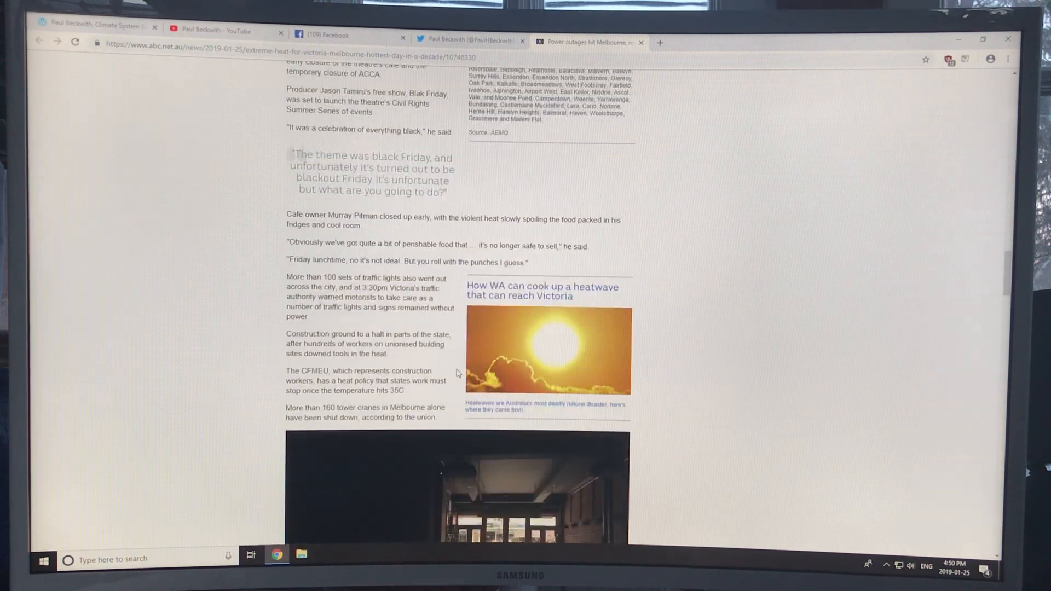
scroll("down", 3)
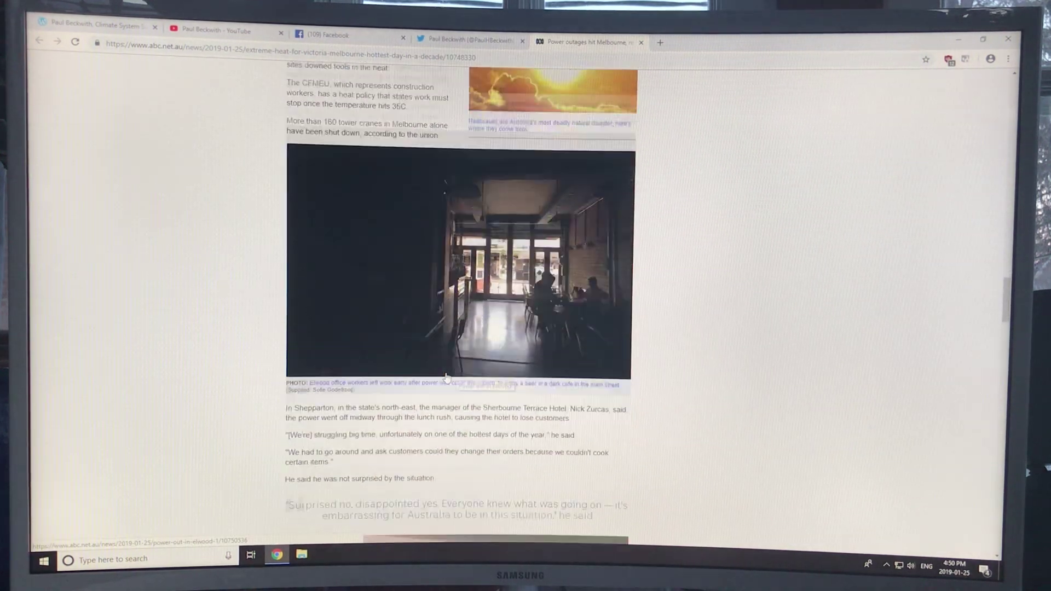
scroll("down", 3)
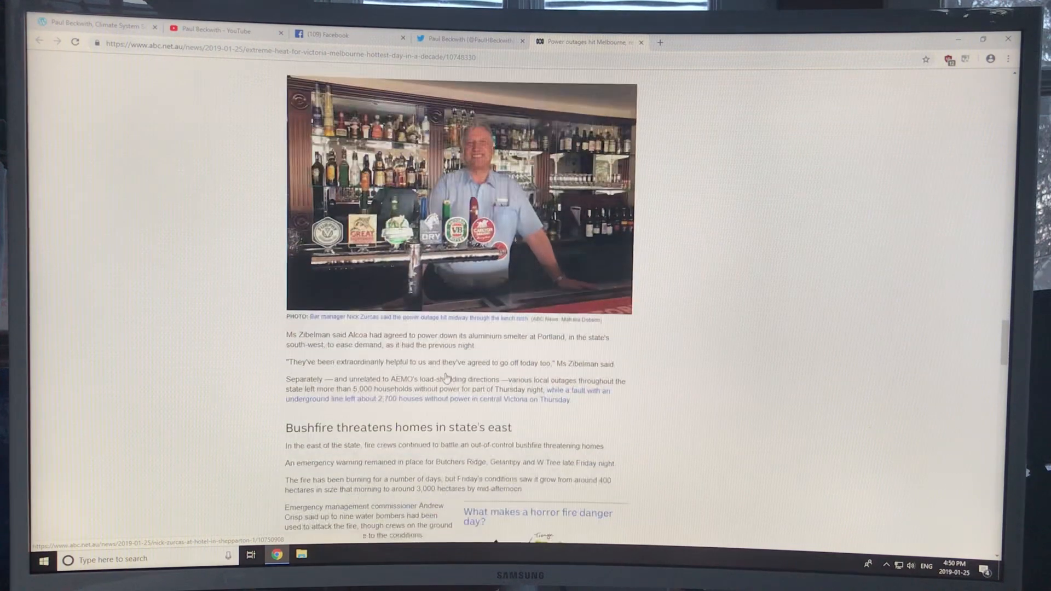
scroll("down", 3)
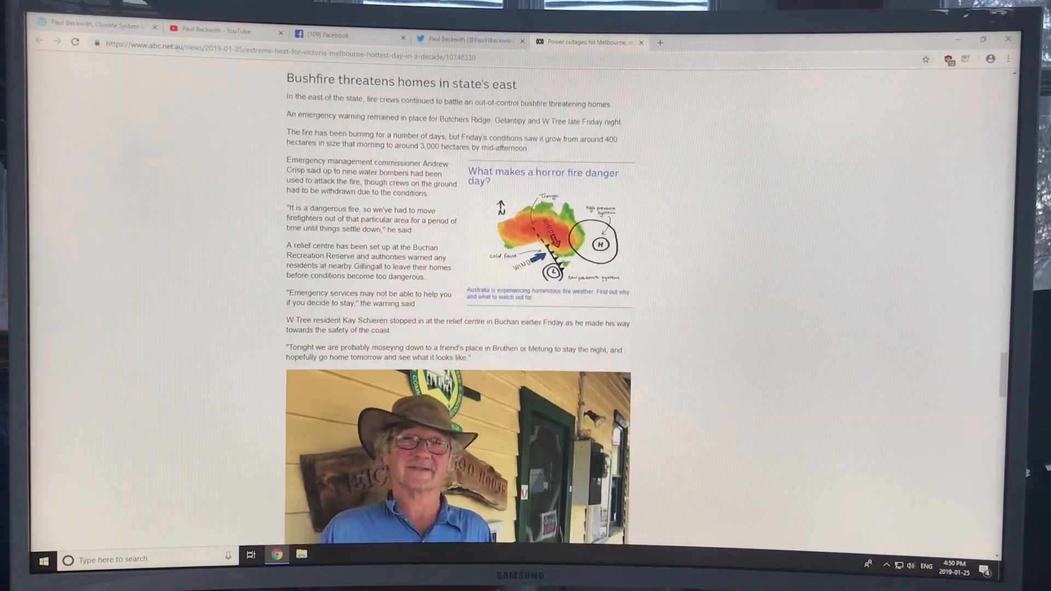
scroll("down", 3)
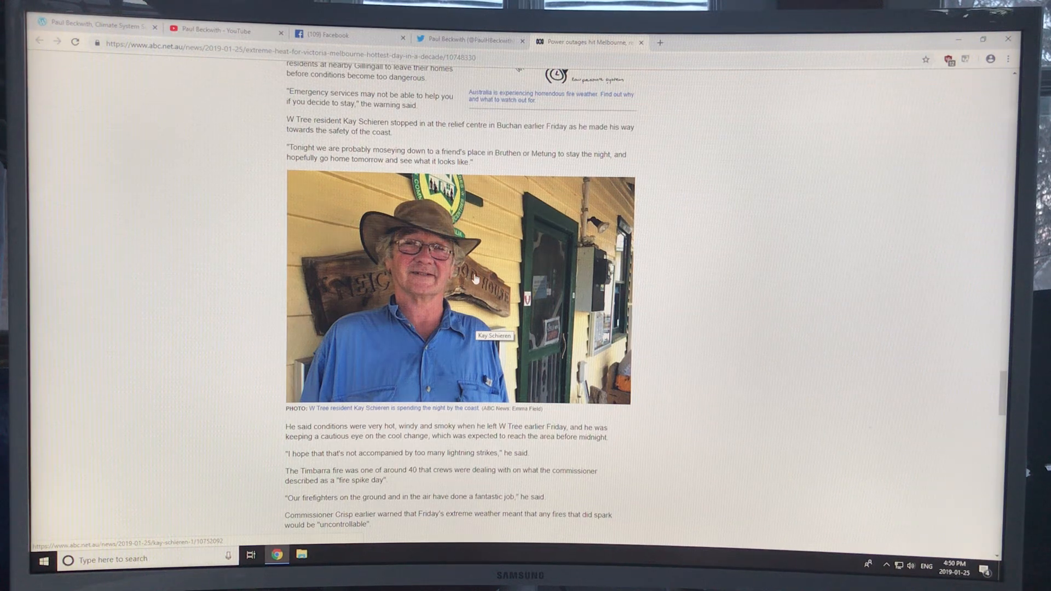
scroll("down", 3)
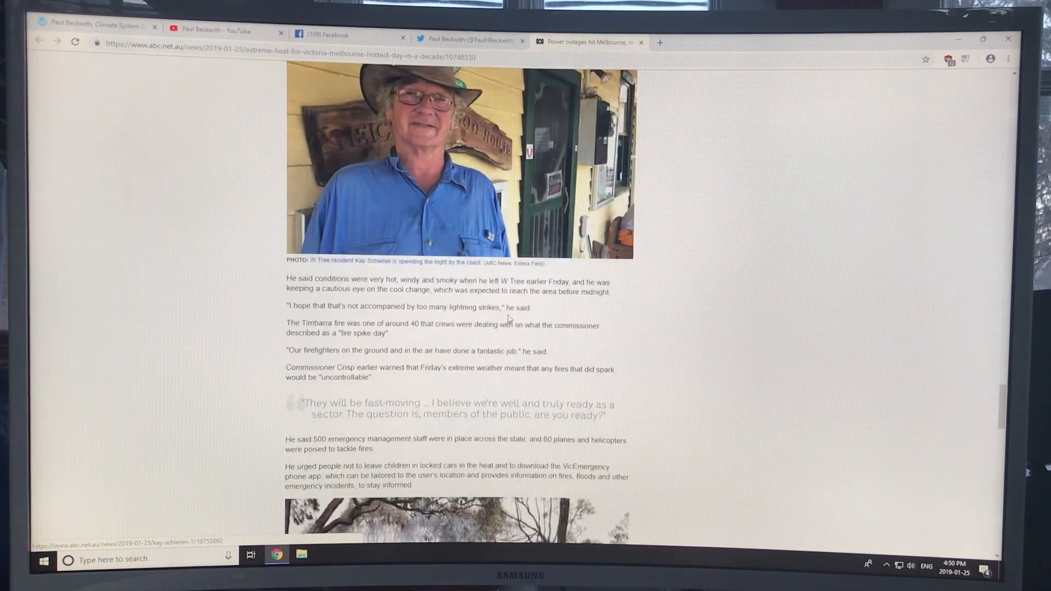
scroll("down", 3)
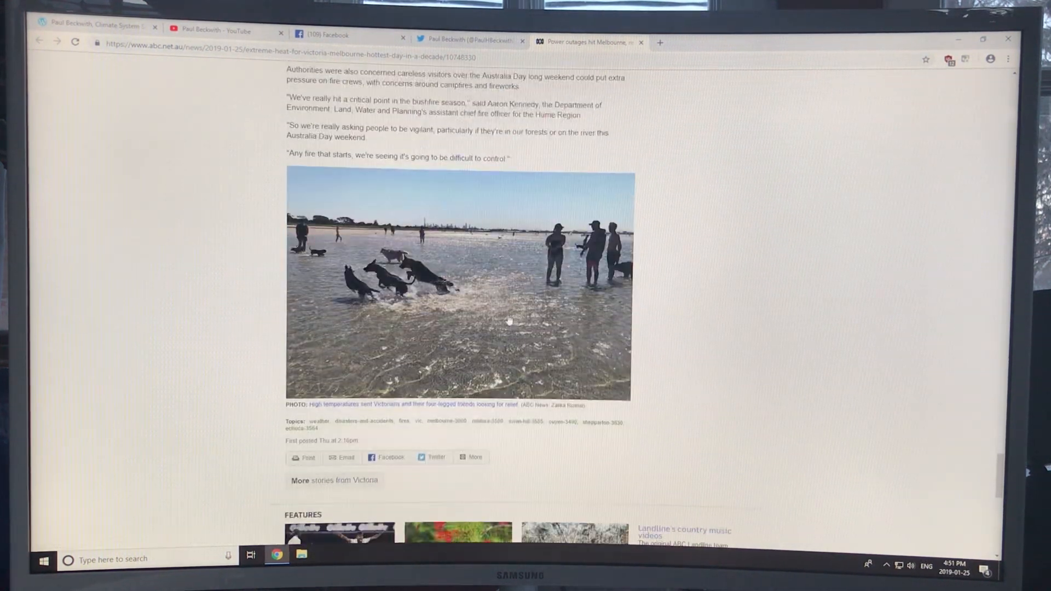
scroll("down", 3)
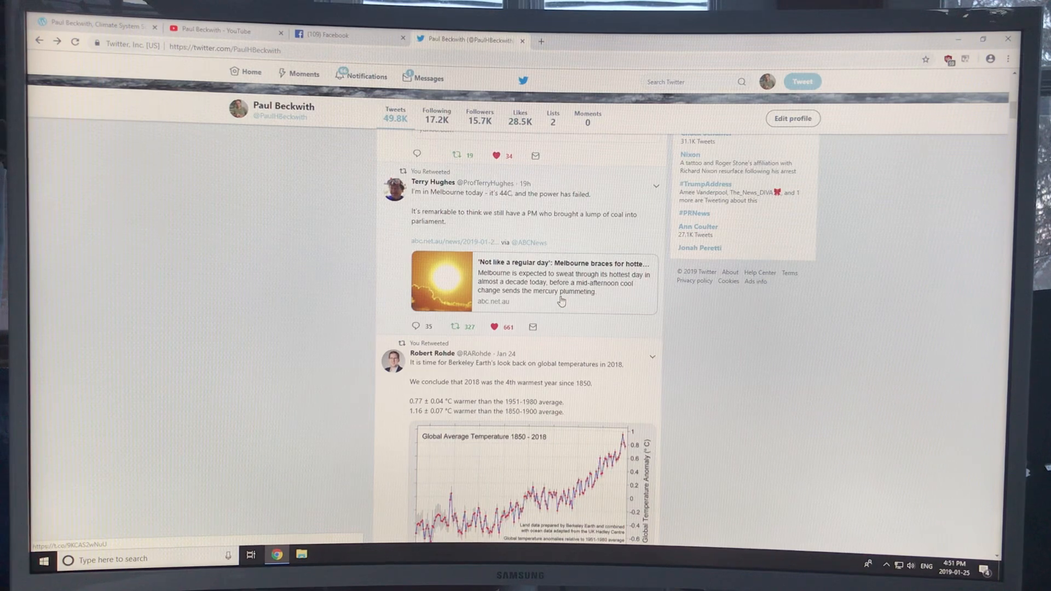
Step: Scroll the Twitter feed to the Robert Rohde retweet with the Global Average Temperature 1850-2018 chart
scroll("down", 3)
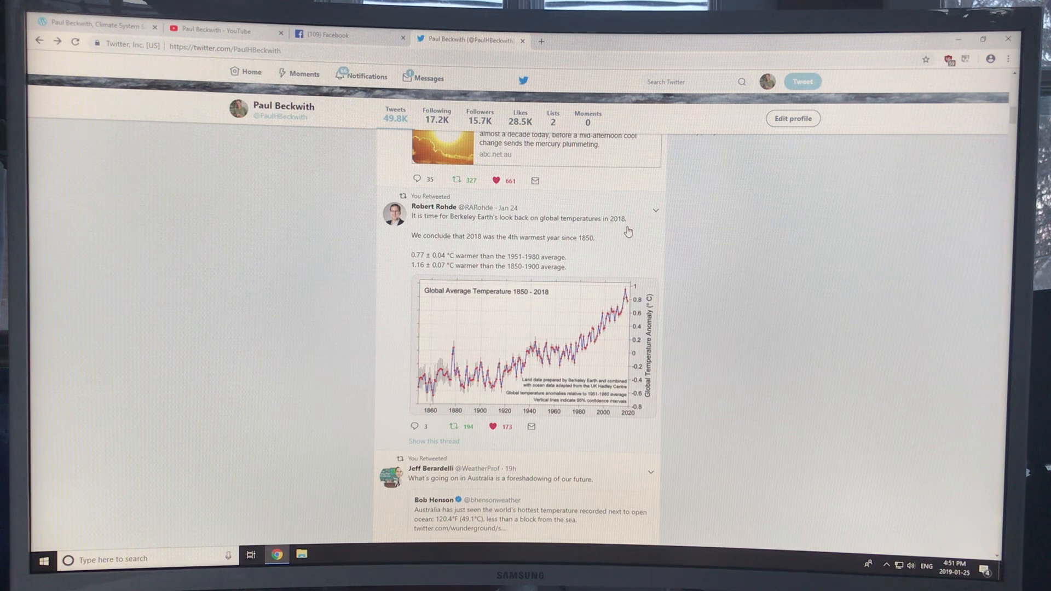
mouse_move(452, 267)
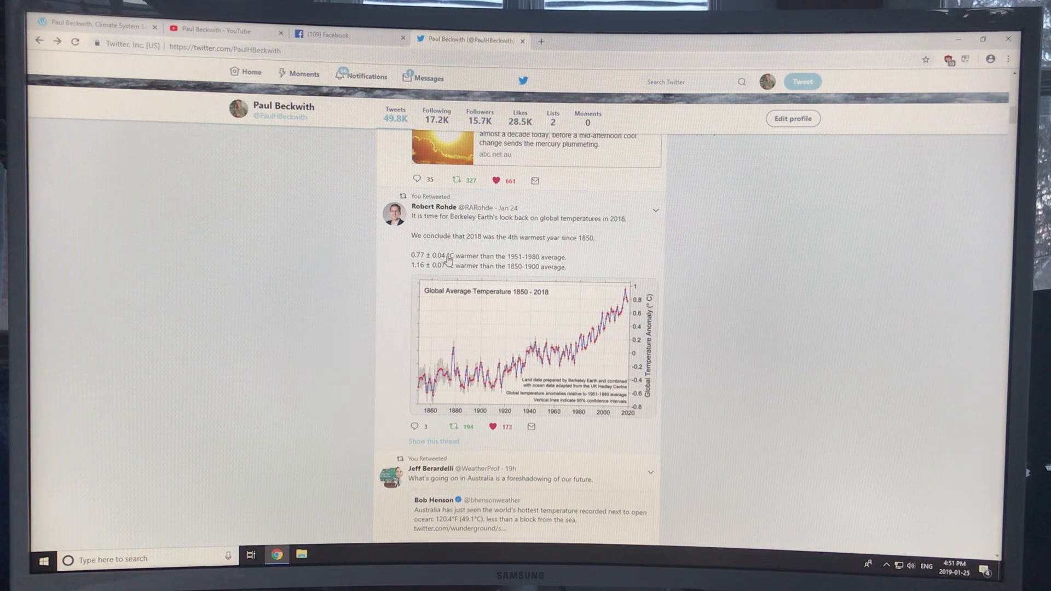
mouse_move(575, 248)
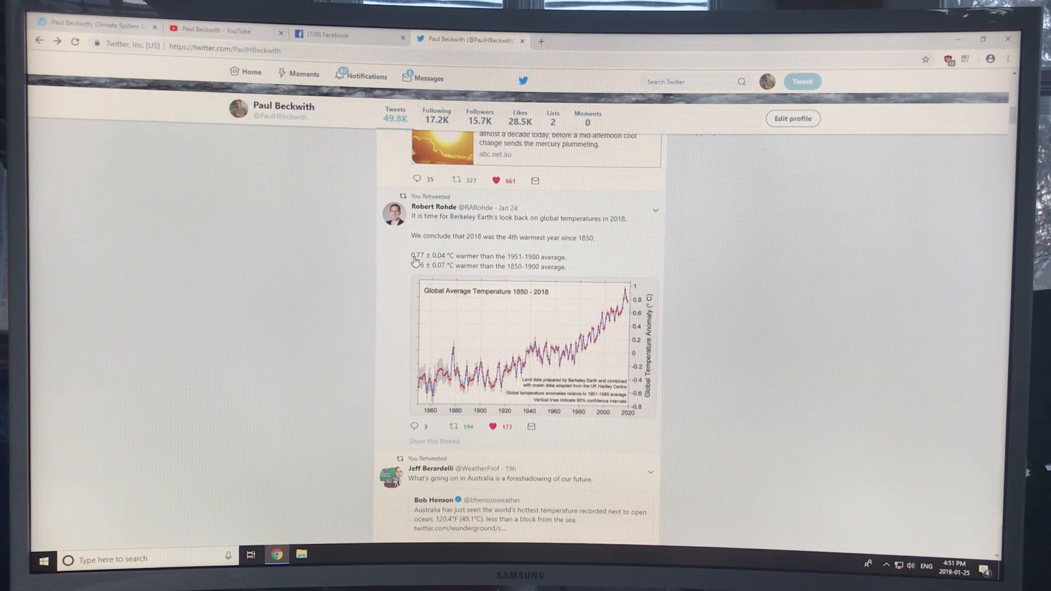
mouse_move(547, 357)
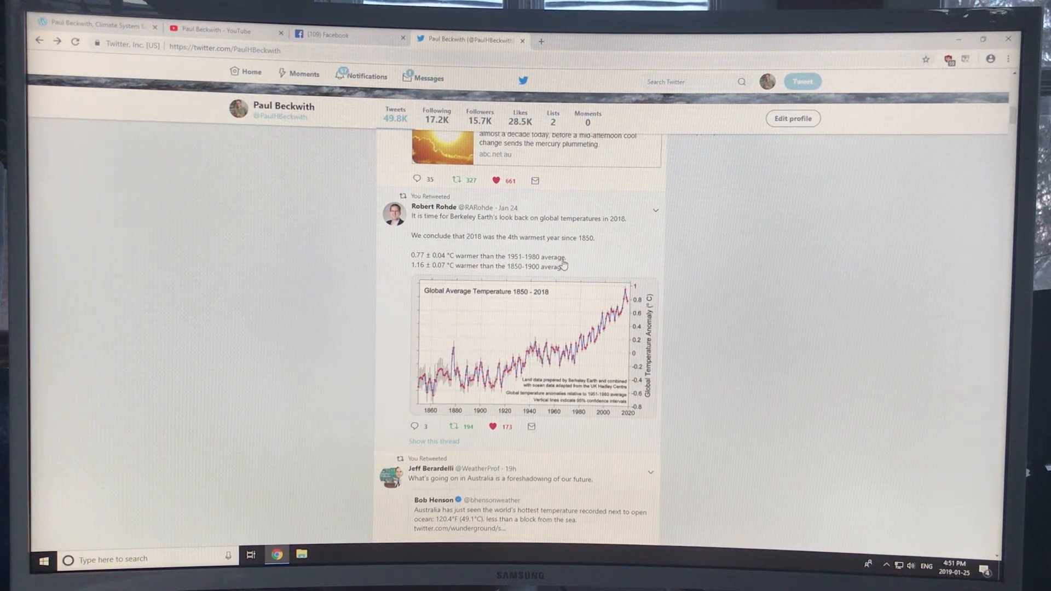
mouse_move(519, 274)
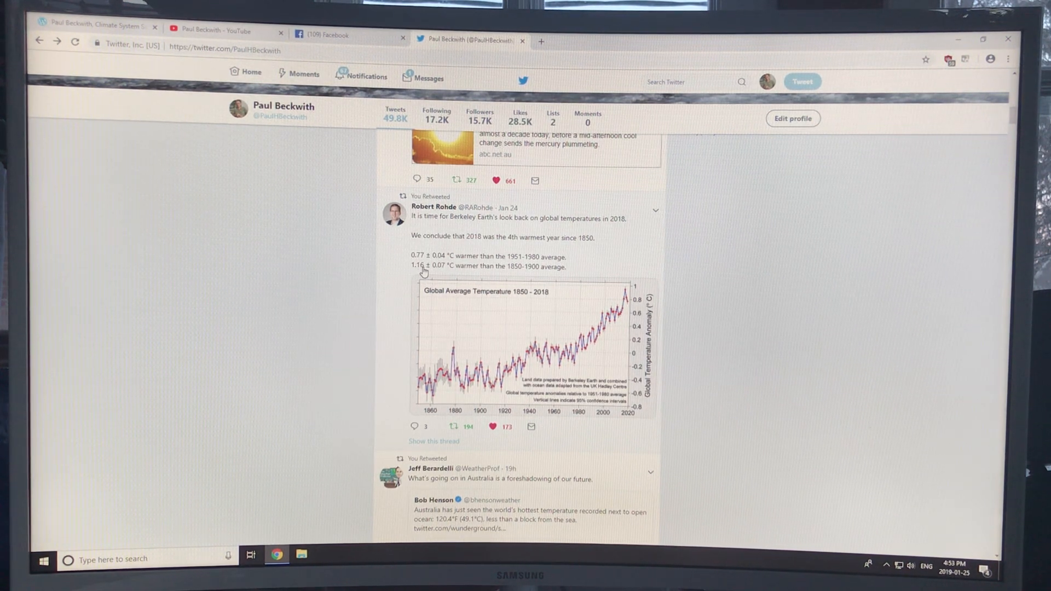
mouse_move(519, 276)
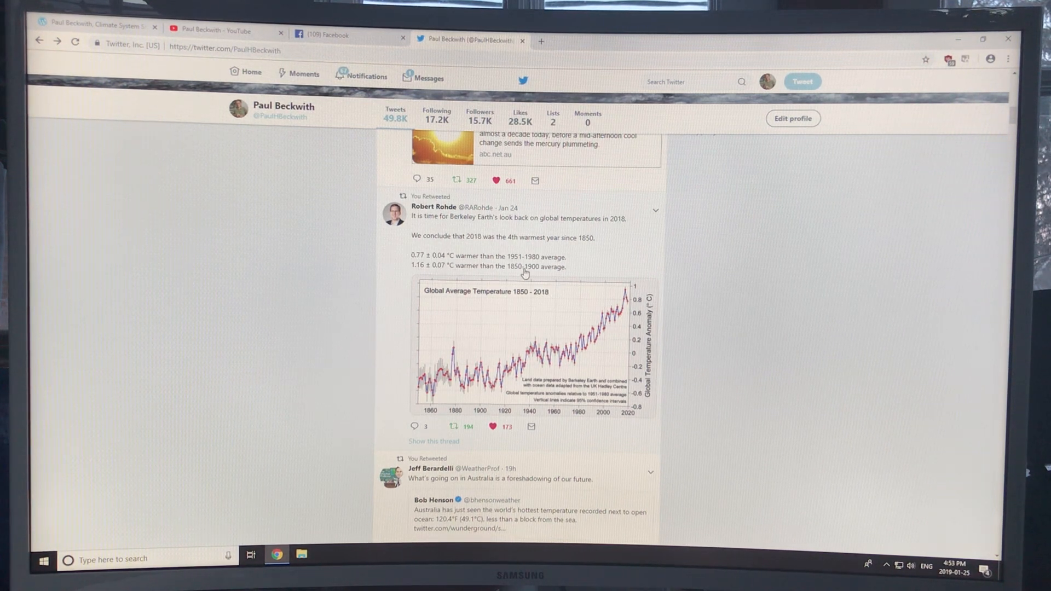
scroll("down", 3)
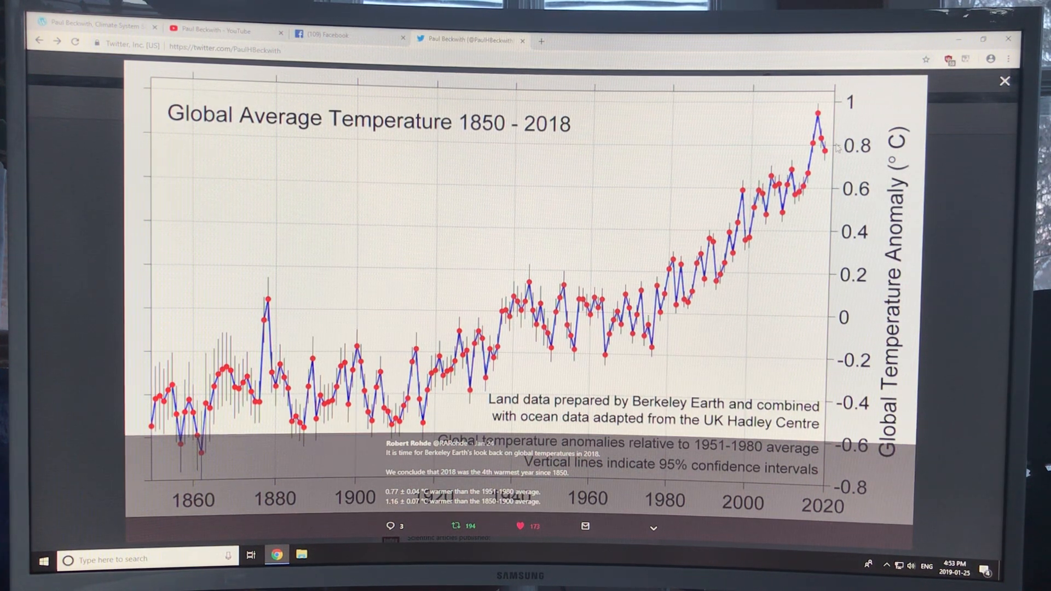
mouse_move(825, 119)
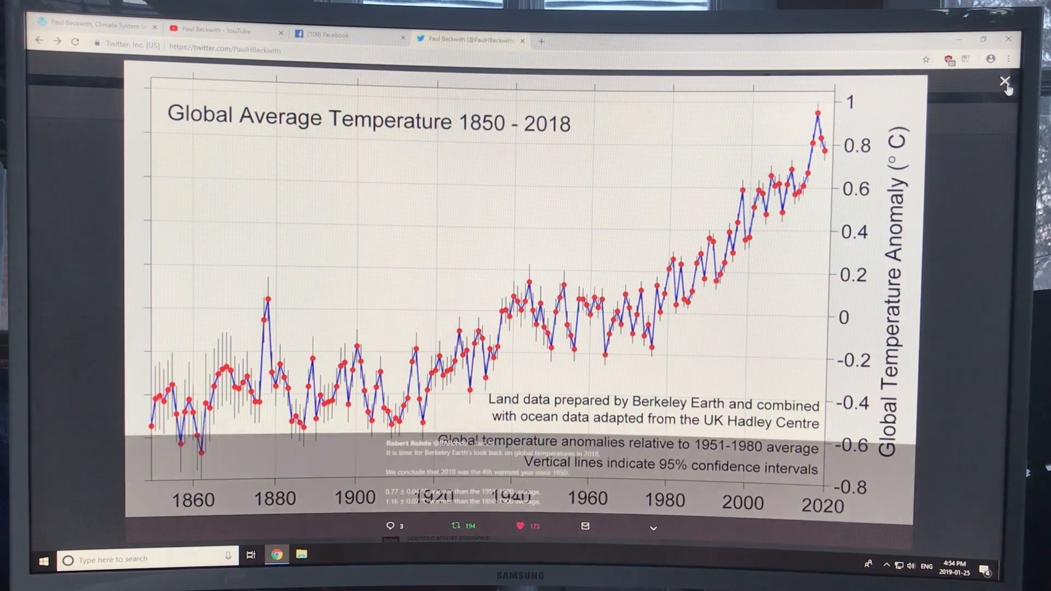
left_click(1003, 81)
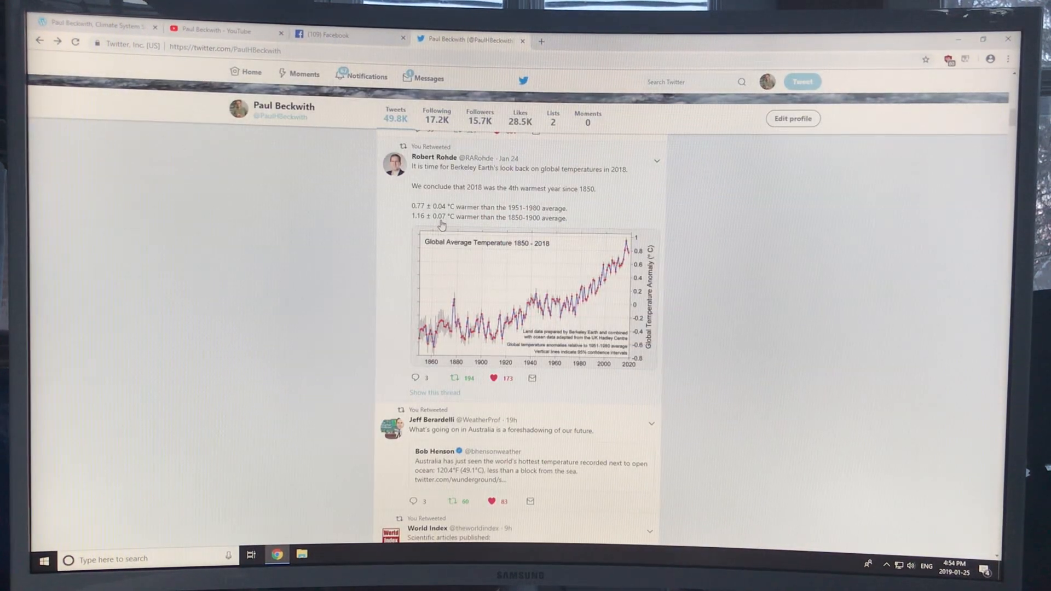